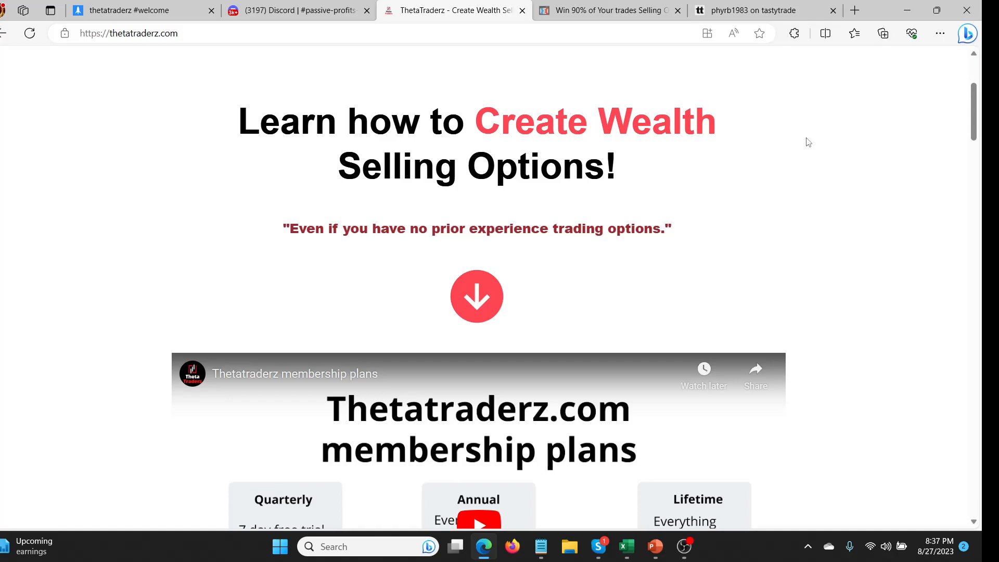
mouse_move(276, 176)
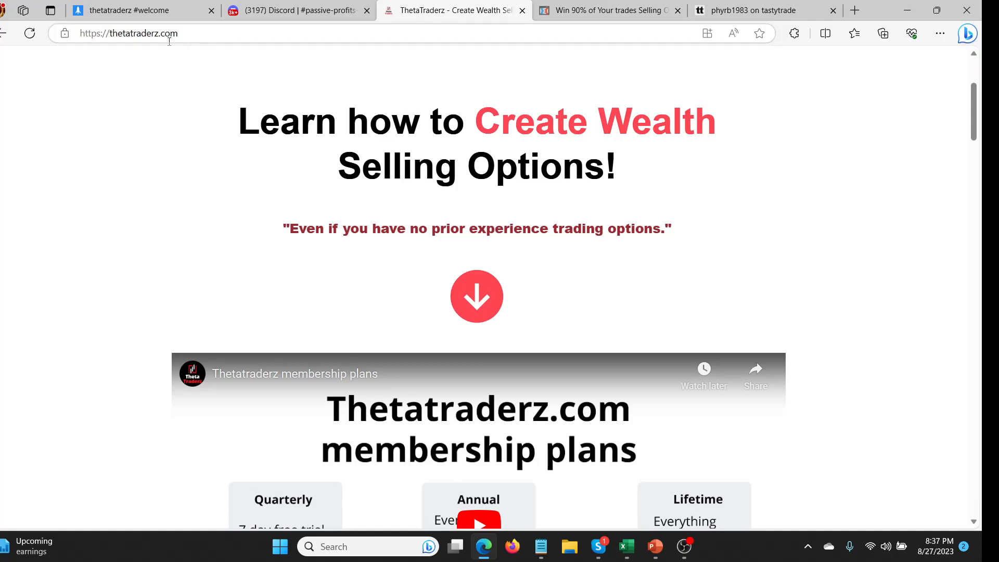
Scroll the homepage past the membership video and strategy highlights to the pricing plans table
scroll(down, 3)
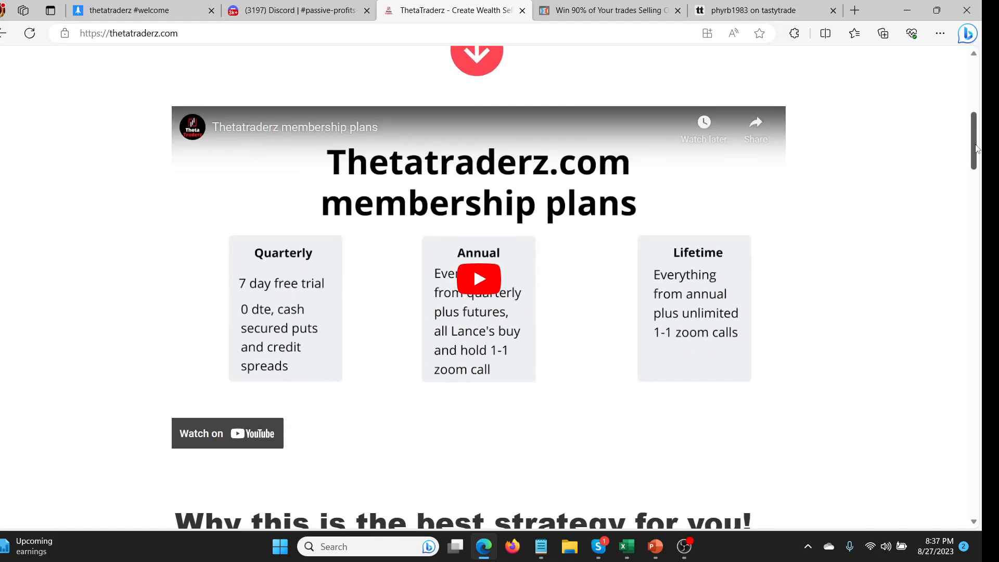
scroll(down, 3)
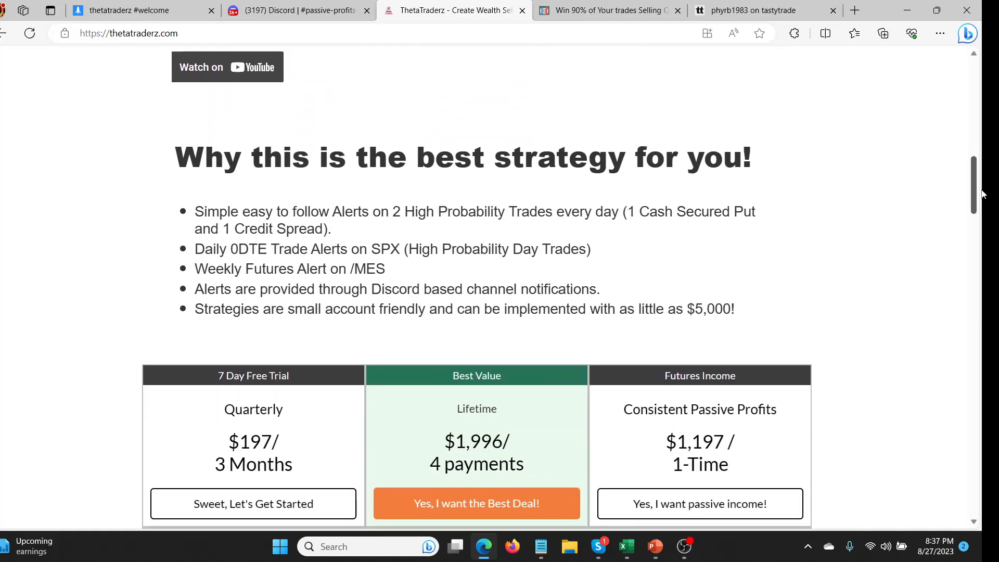
scroll(down, 3)
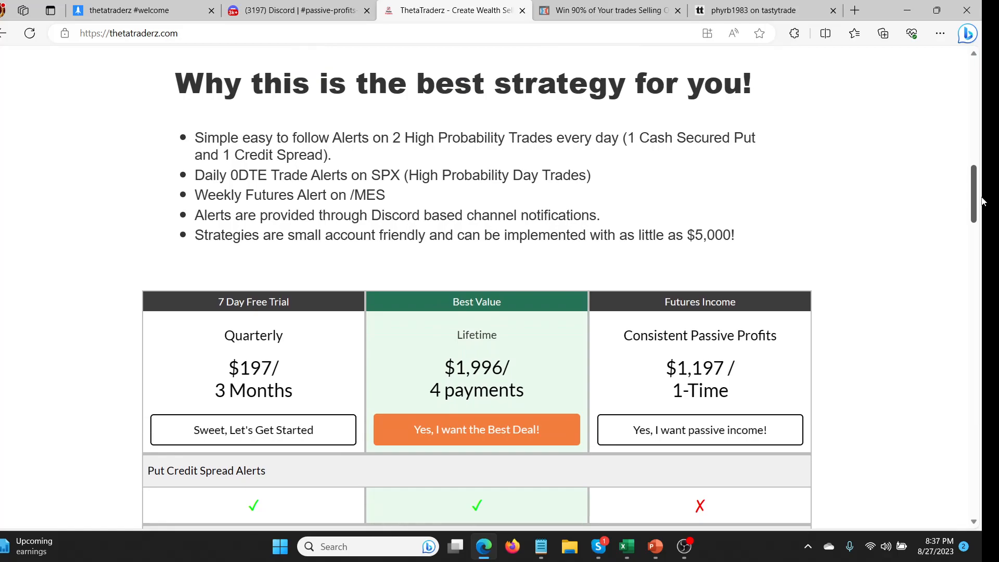
scroll(down, 3)
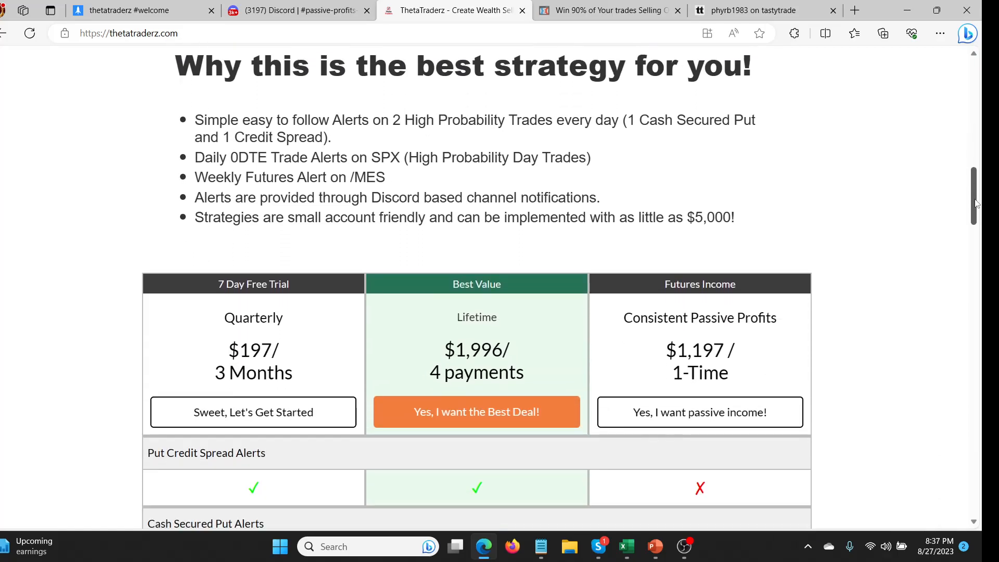
scroll(down, 3)
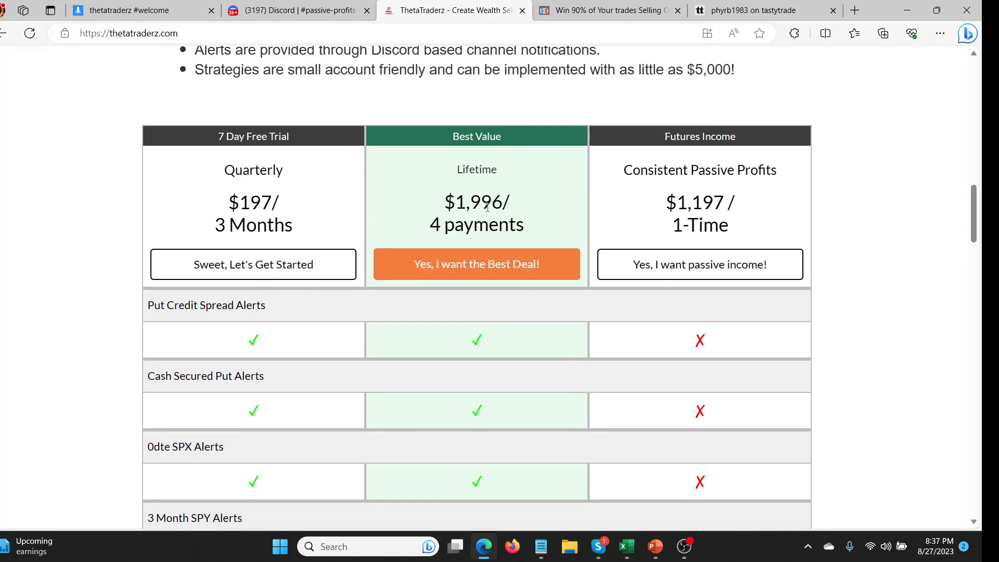
mouse_move(459, 153)
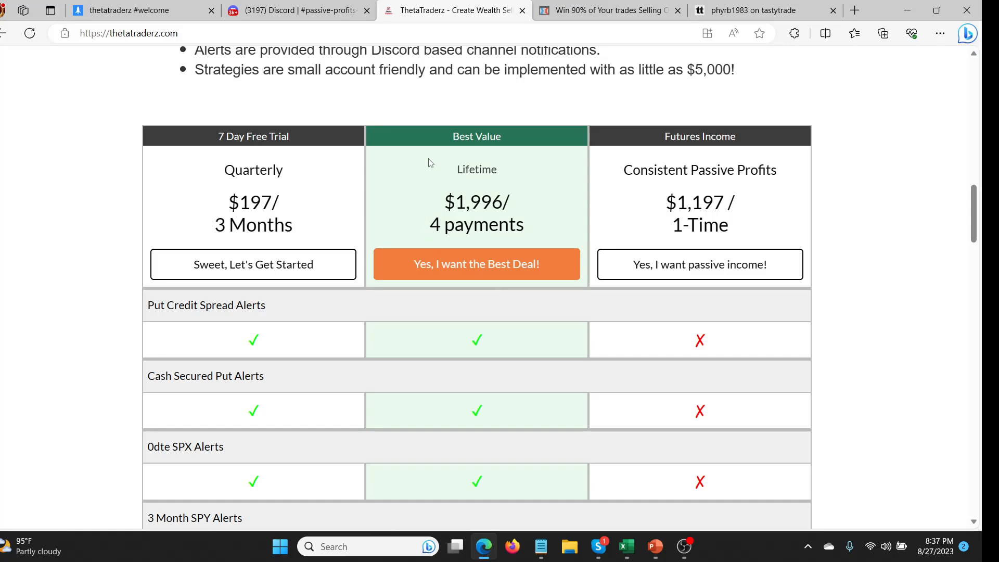
mouse_move(454, 198)
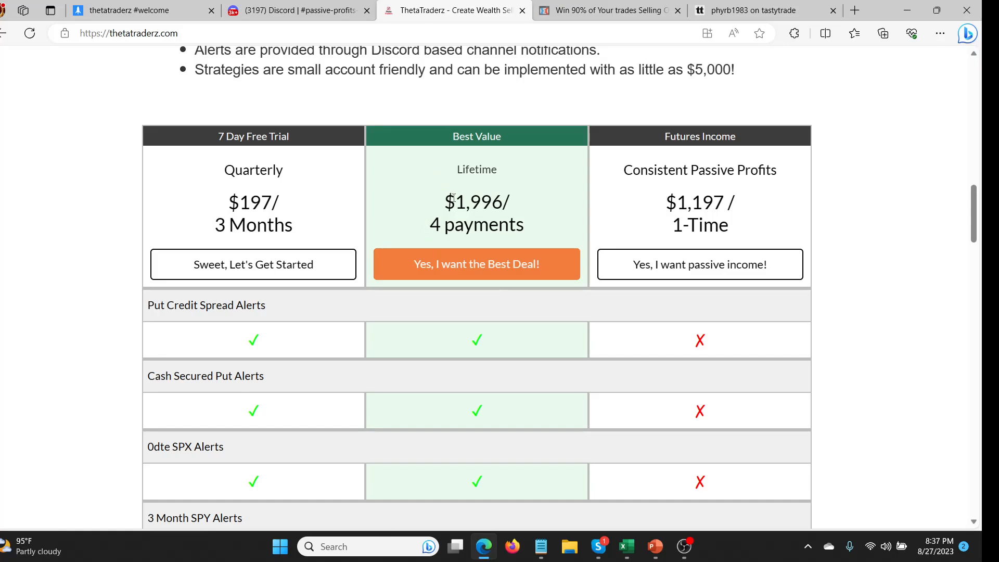
mouse_move(441, 166)
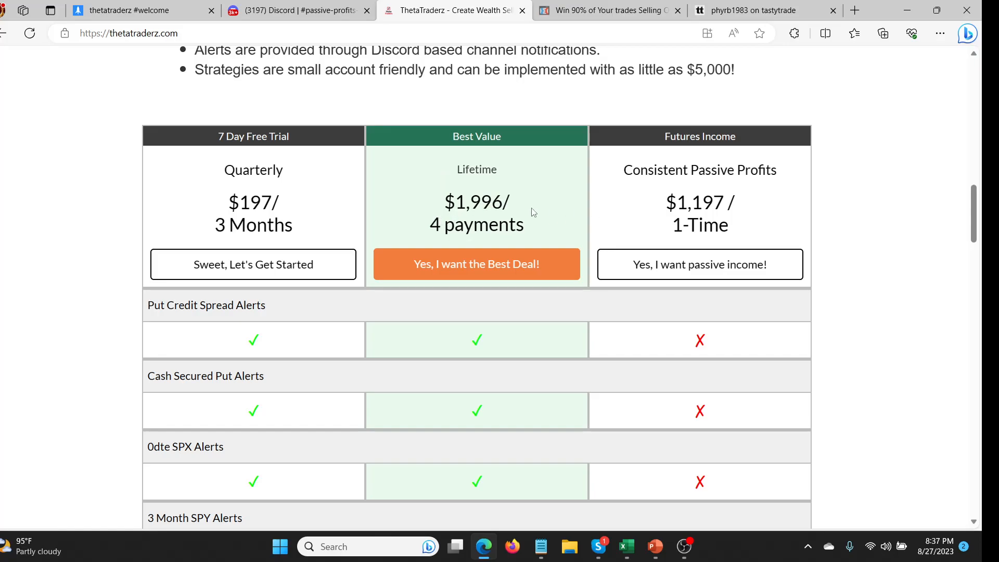
mouse_move(497, 182)
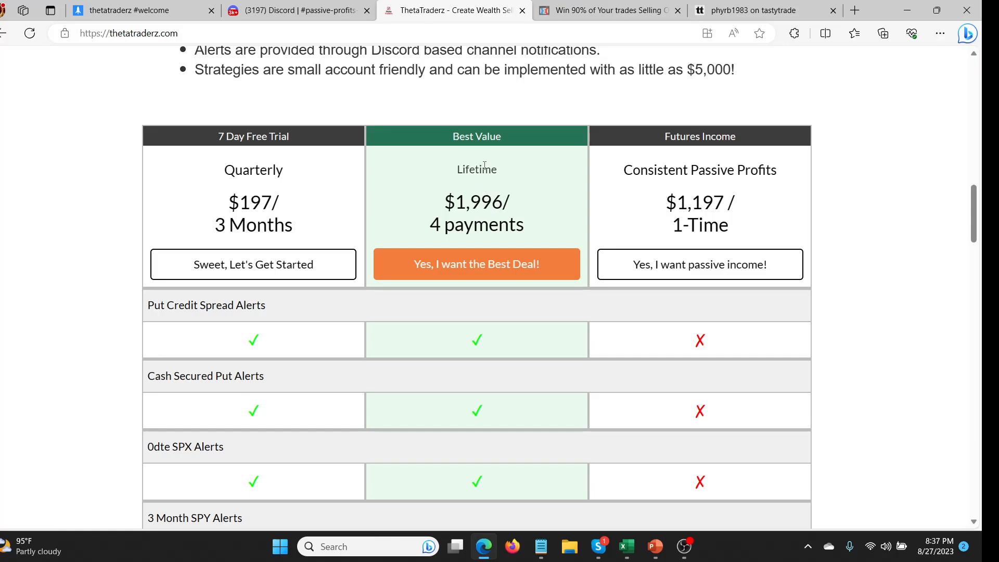
mouse_move(494, 227)
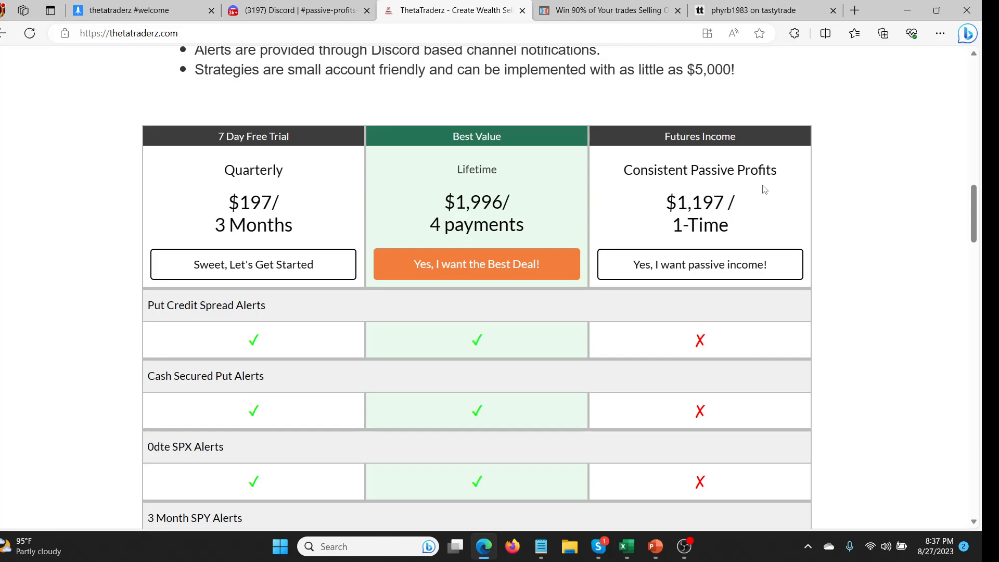
mouse_move(763, 187)
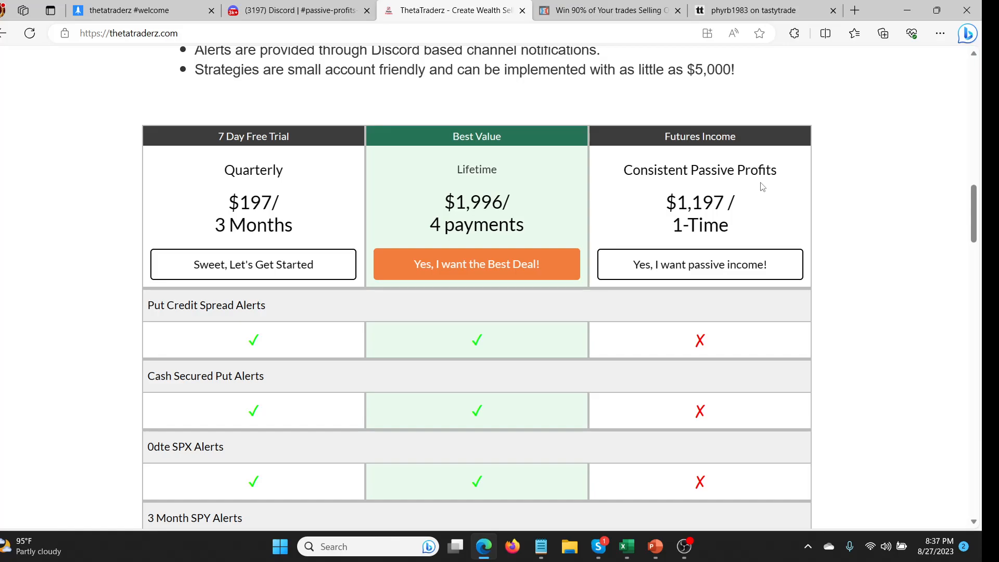
mouse_move(700, 204)
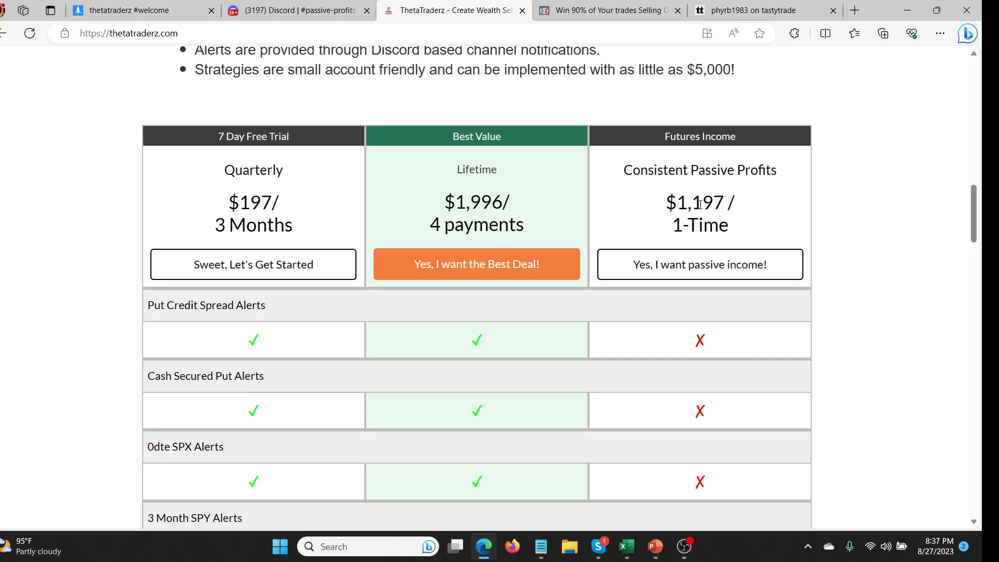
mouse_move(639, 153)
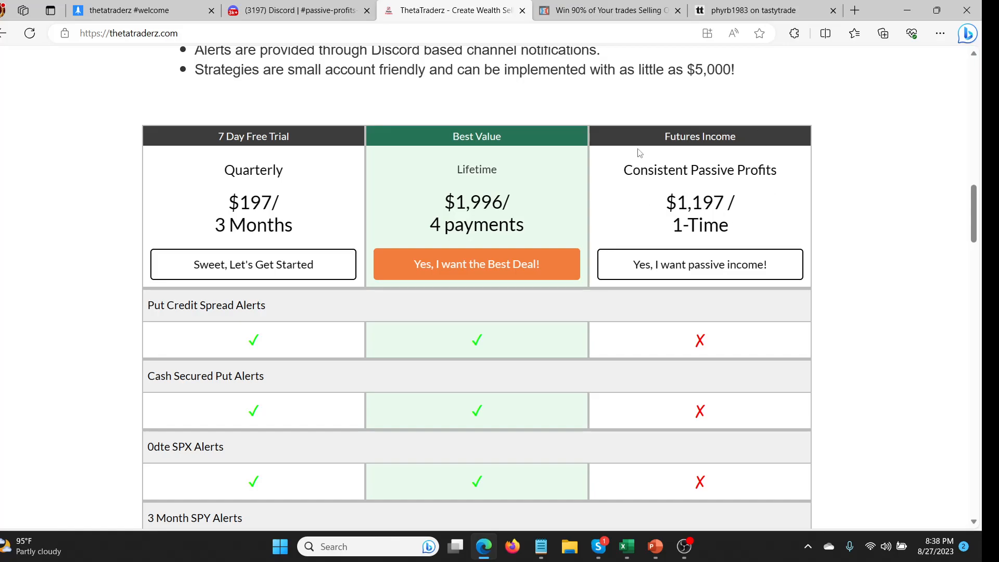
mouse_move(272, 163)
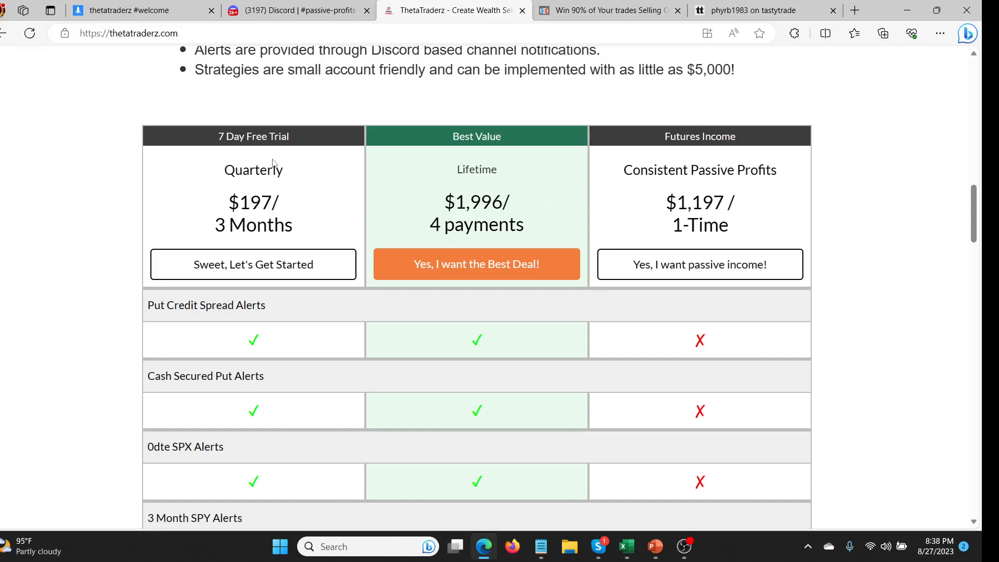
mouse_move(250, 231)
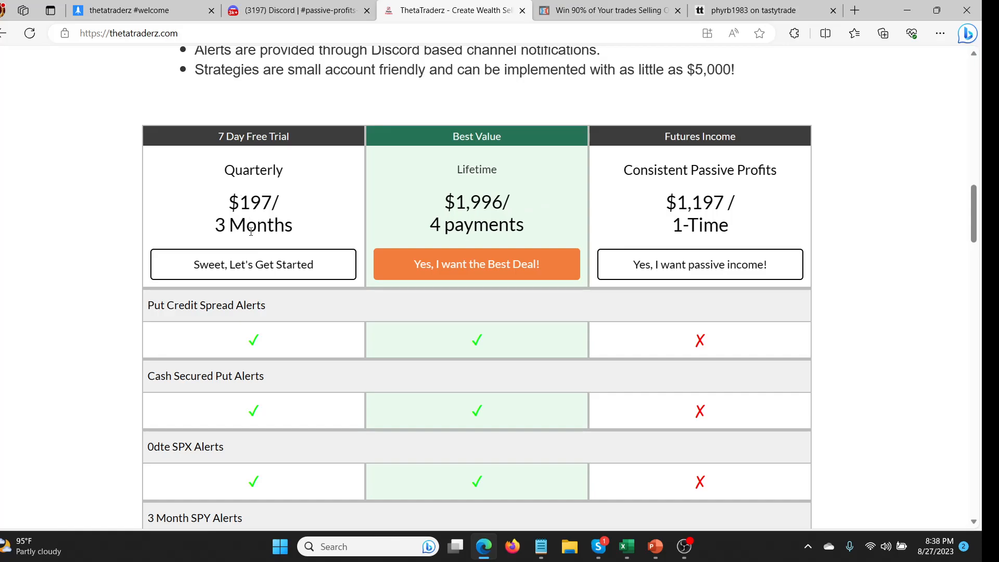
mouse_move(151, 394)
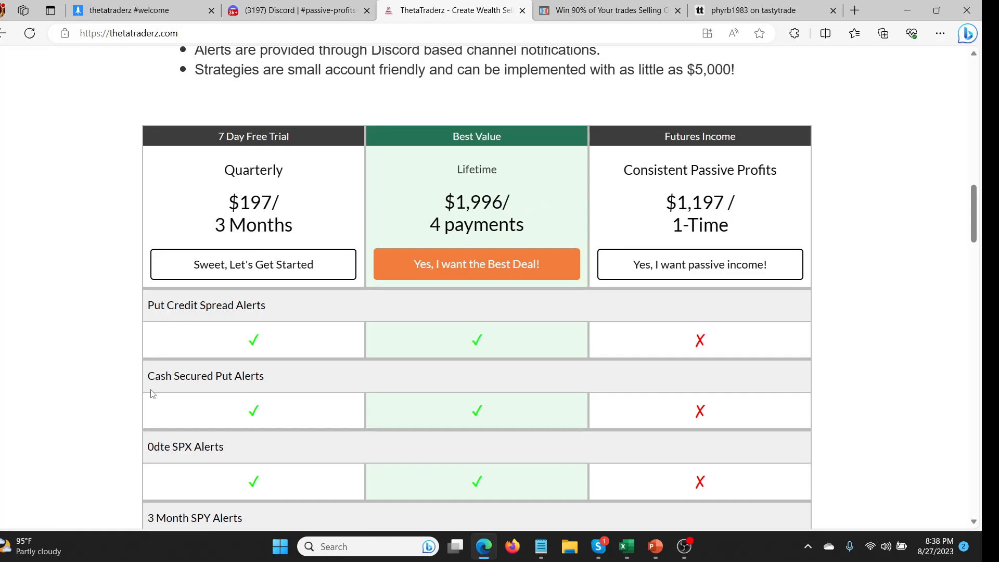
mouse_move(144, 474)
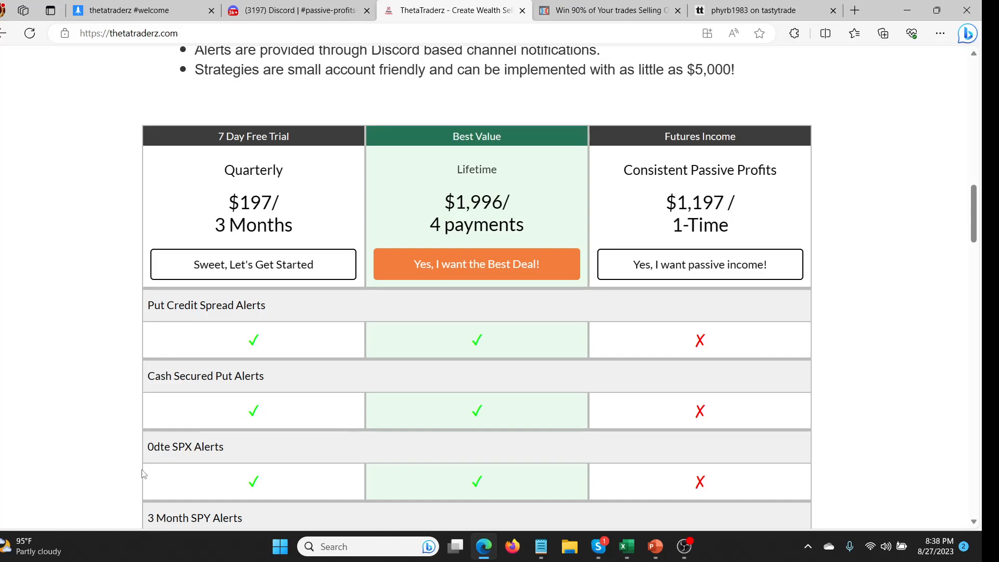
mouse_move(374, 336)
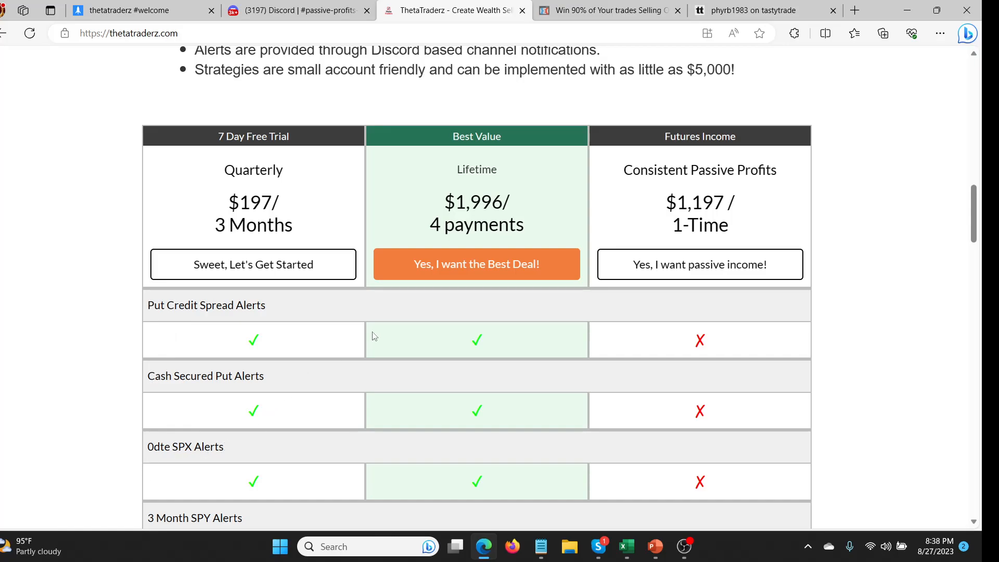
mouse_move(772, 169)
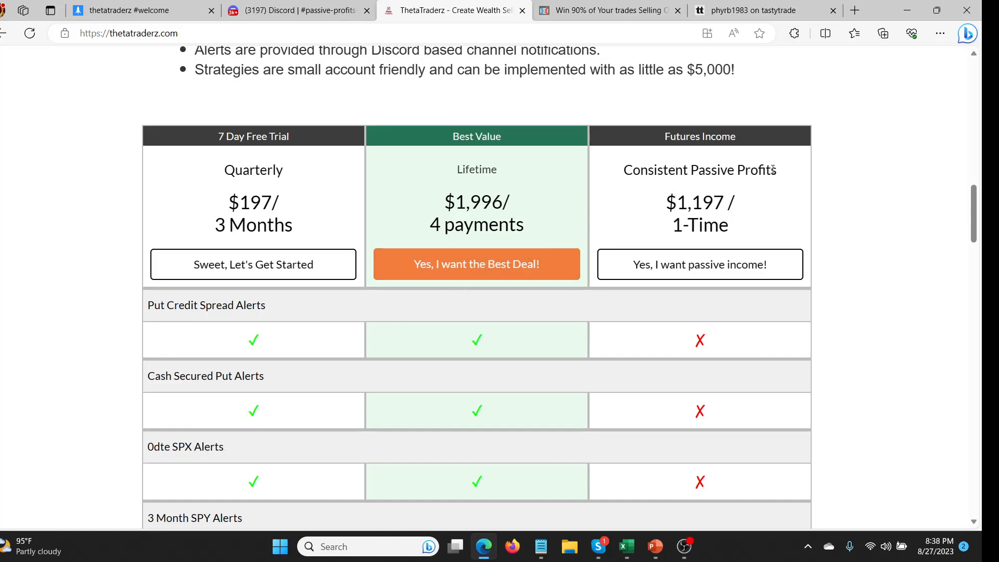
mouse_move(507, 176)
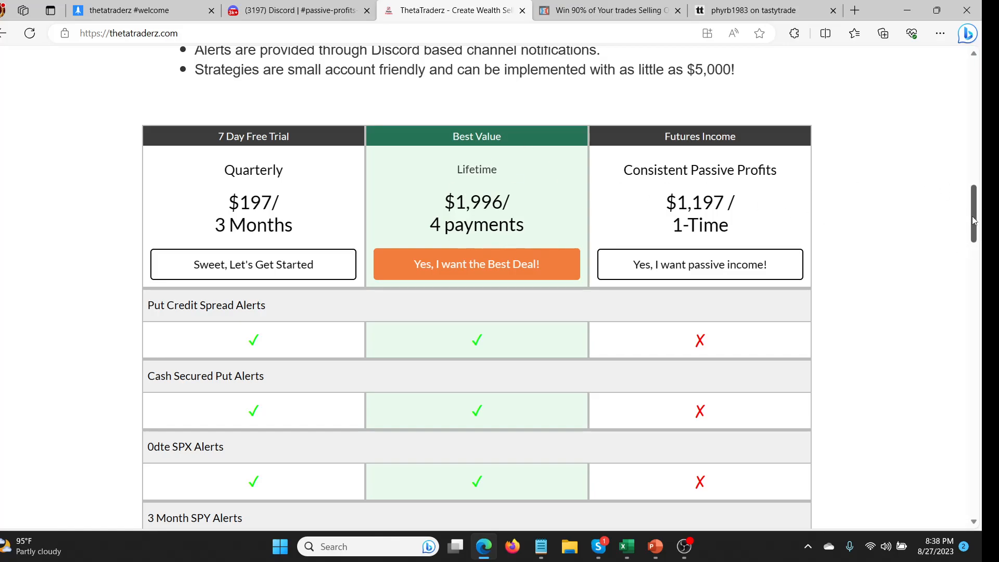
Review comparison rows from futures strangles to the Psychology of Trading Course, then switch to Discord
scroll(down, 3)
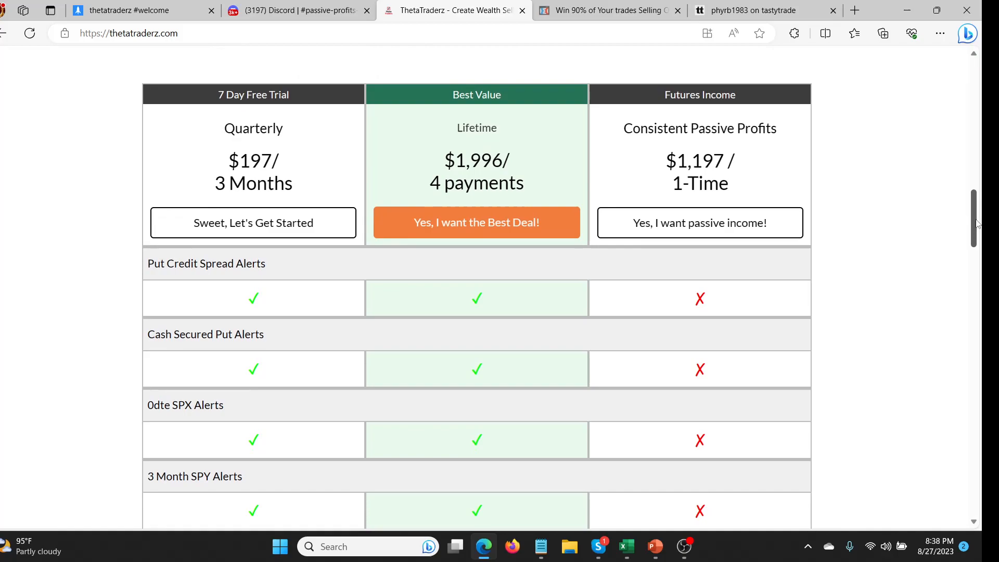
scroll(down, 3)
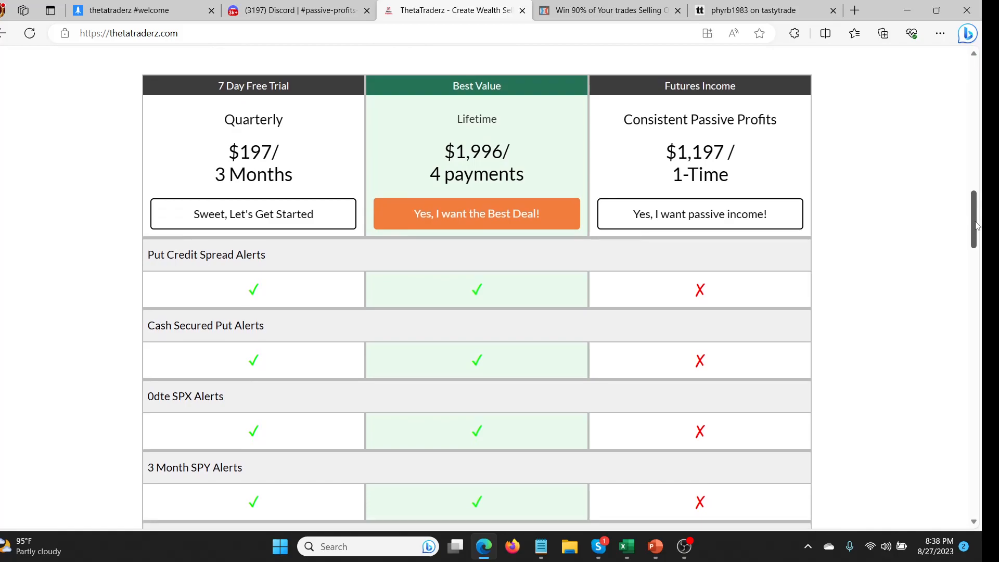
scroll(down, 3)
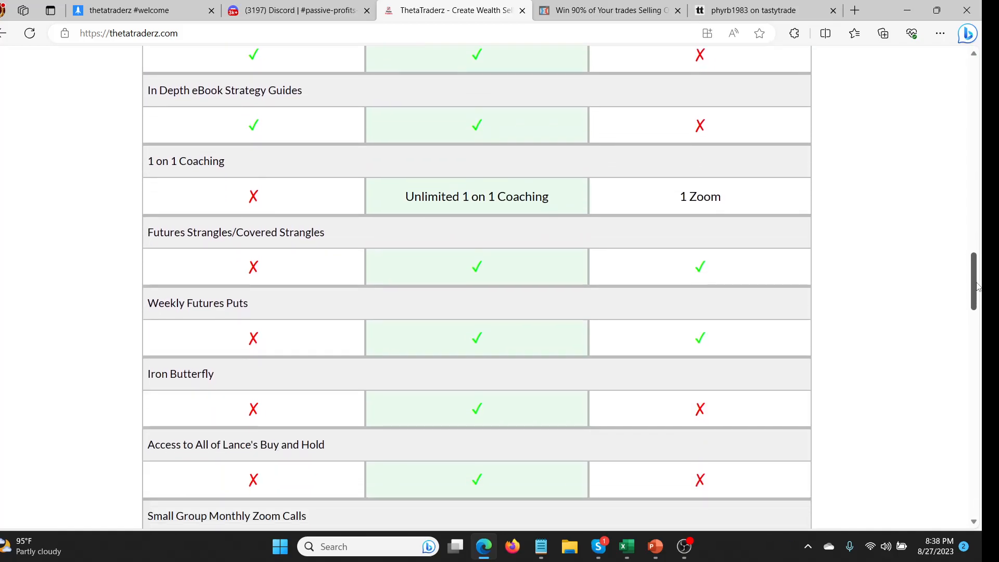
scroll(down, 3)
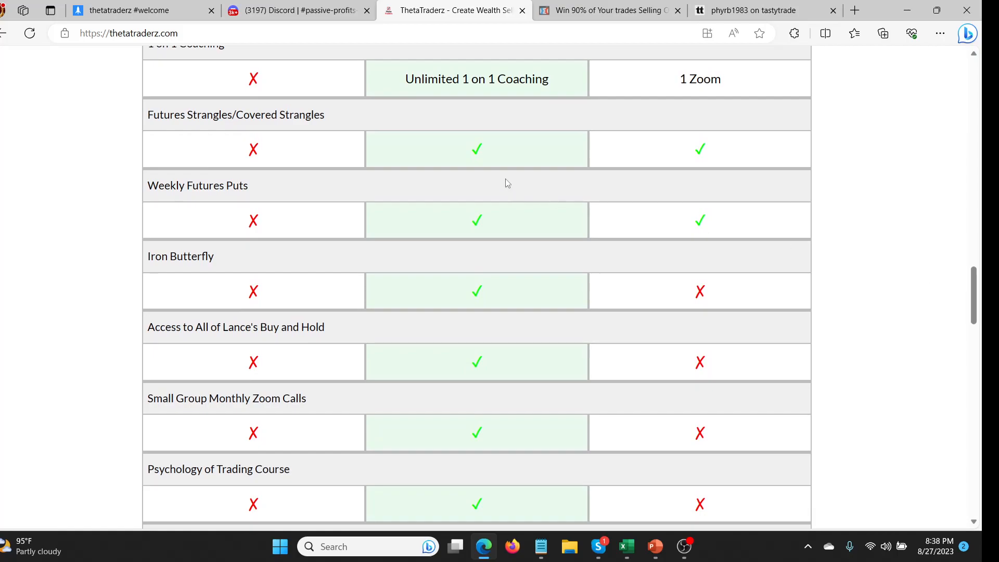
mouse_move(338, 144)
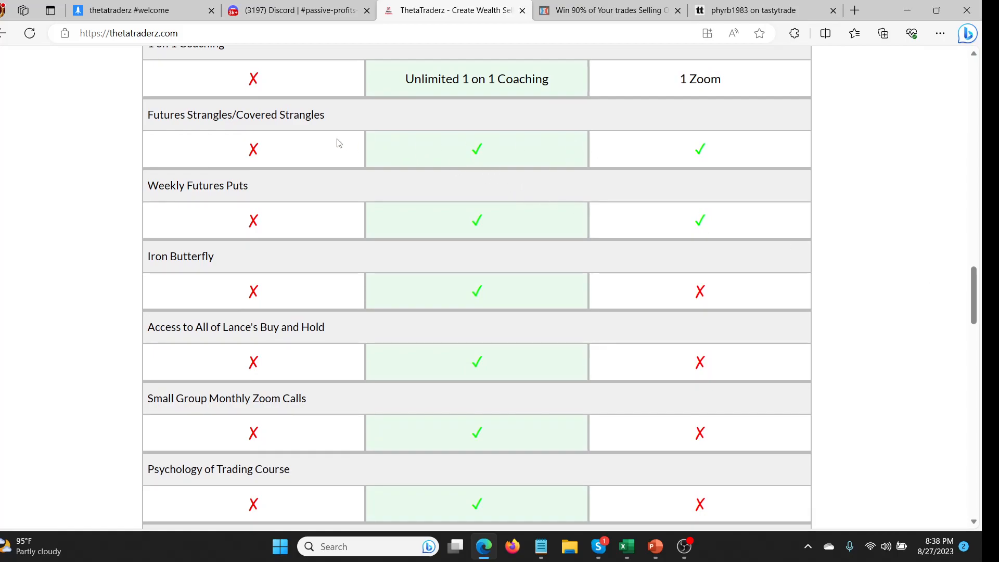
mouse_move(233, 143)
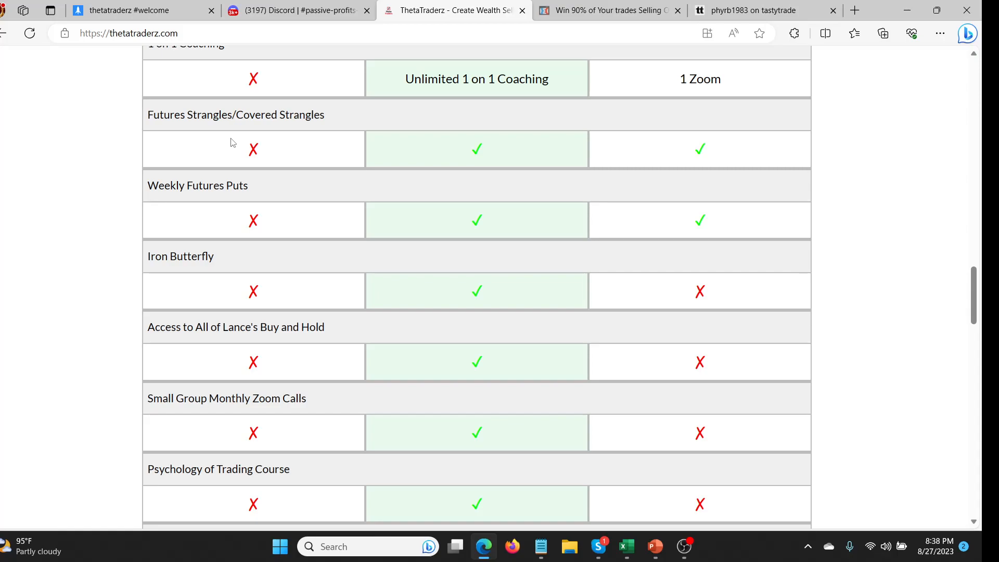
mouse_move(204, 142)
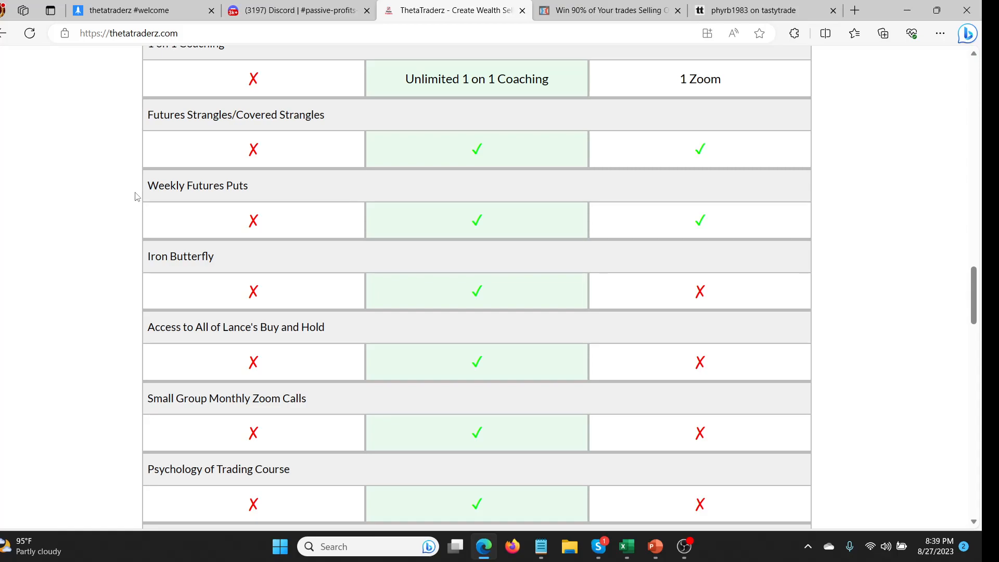
mouse_move(148, 209)
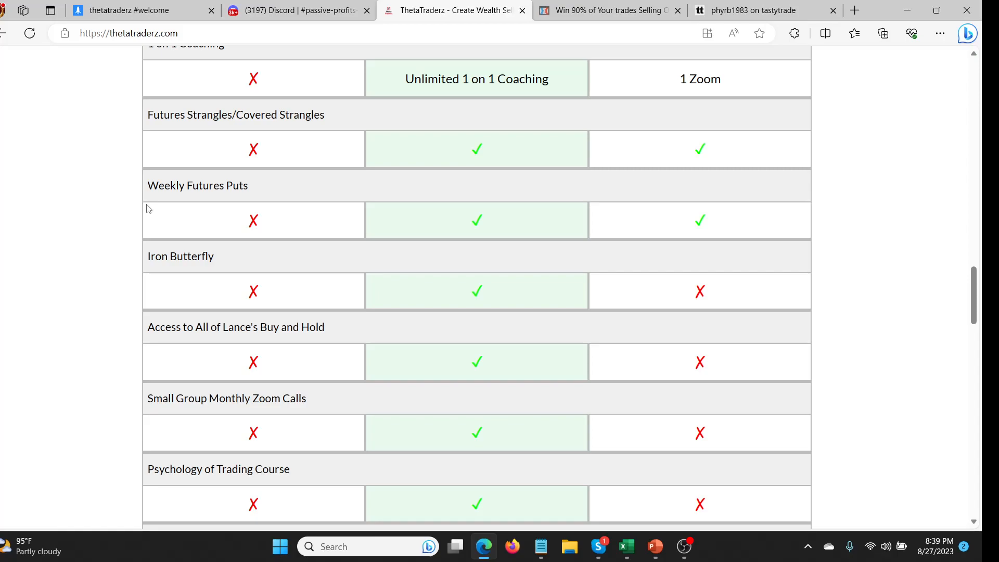
mouse_move(151, 209)
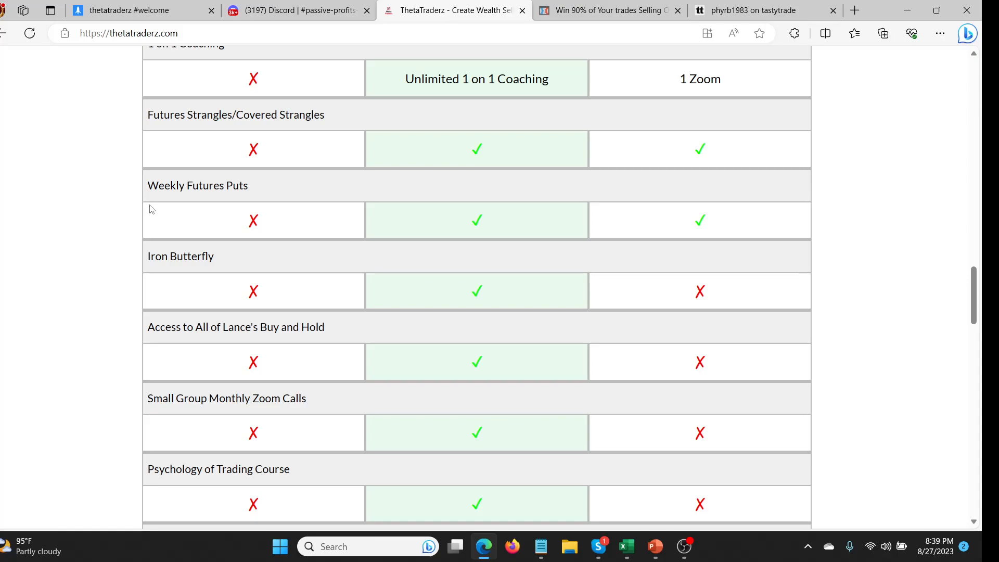
mouse_move(157, 215)
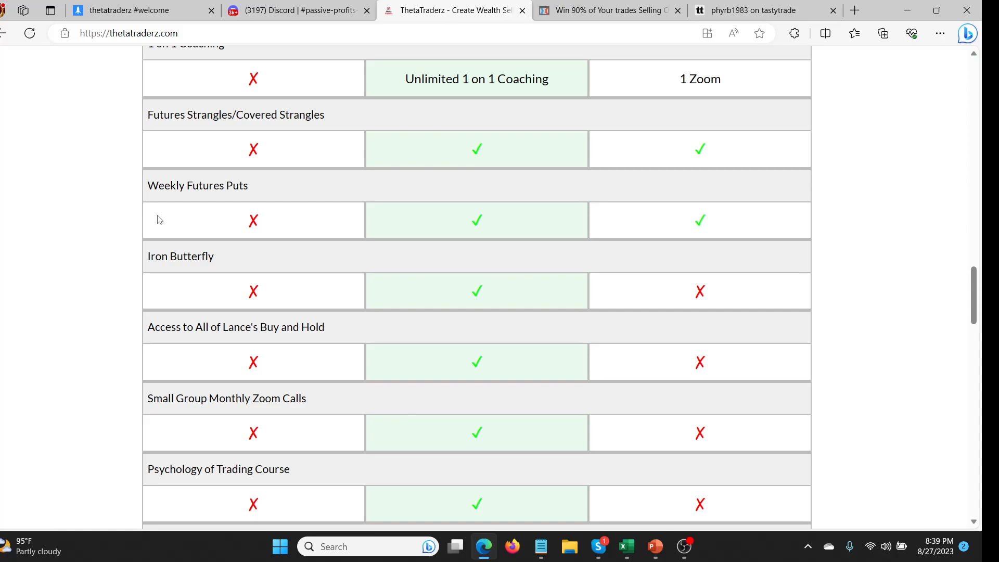
mouse_move(139, 221)
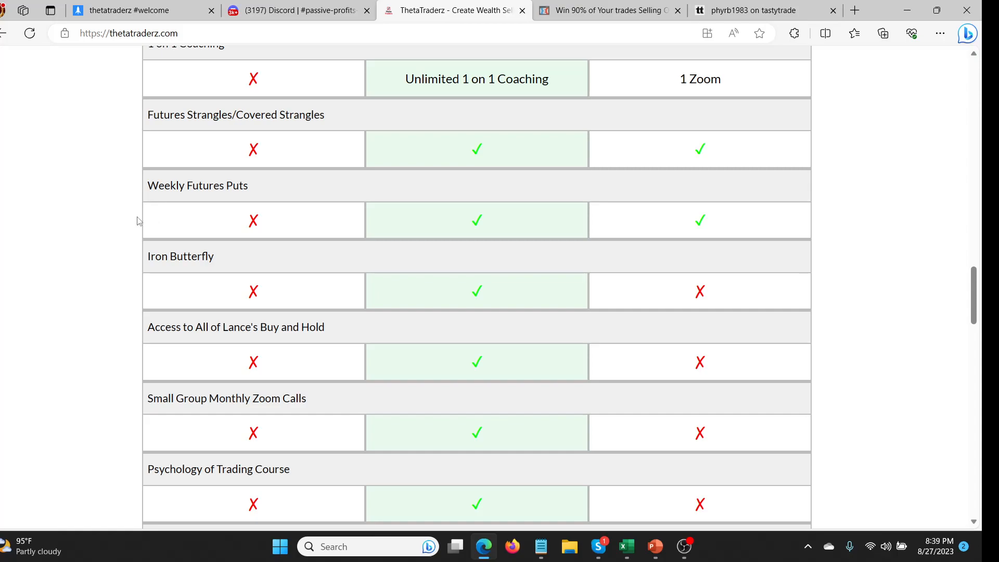
mouse_move(155, 236)
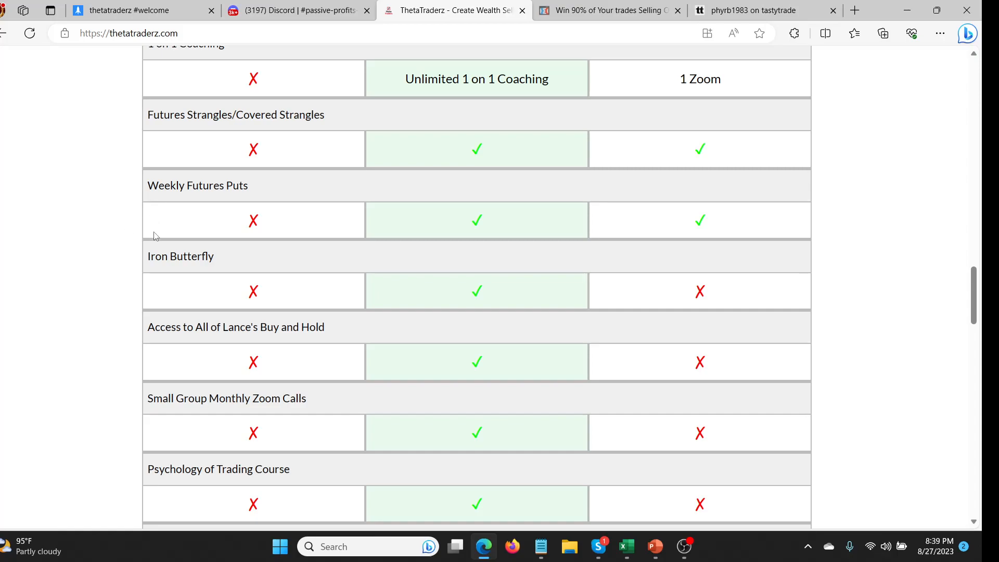
mouse_move(196, 205)
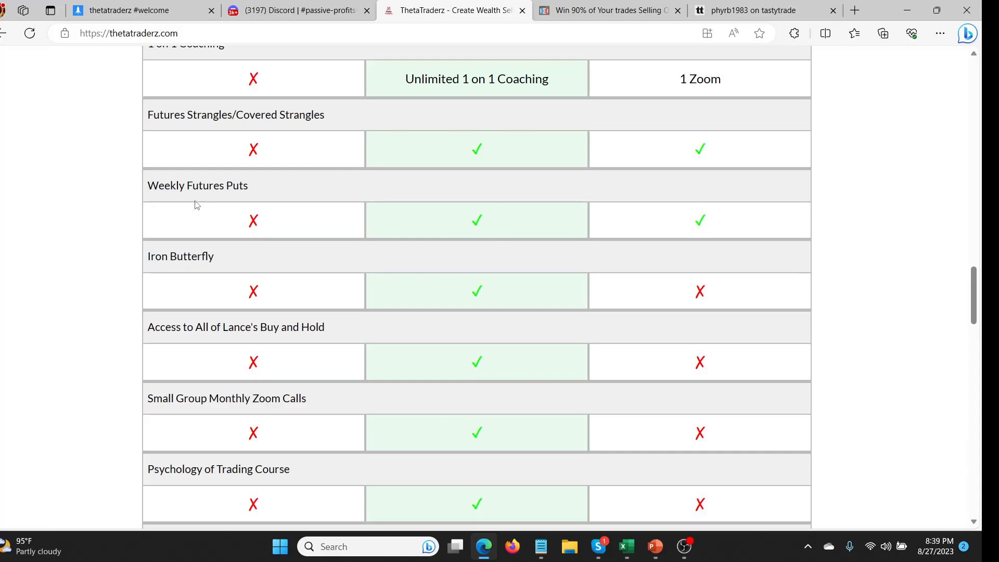
click(298, 10)
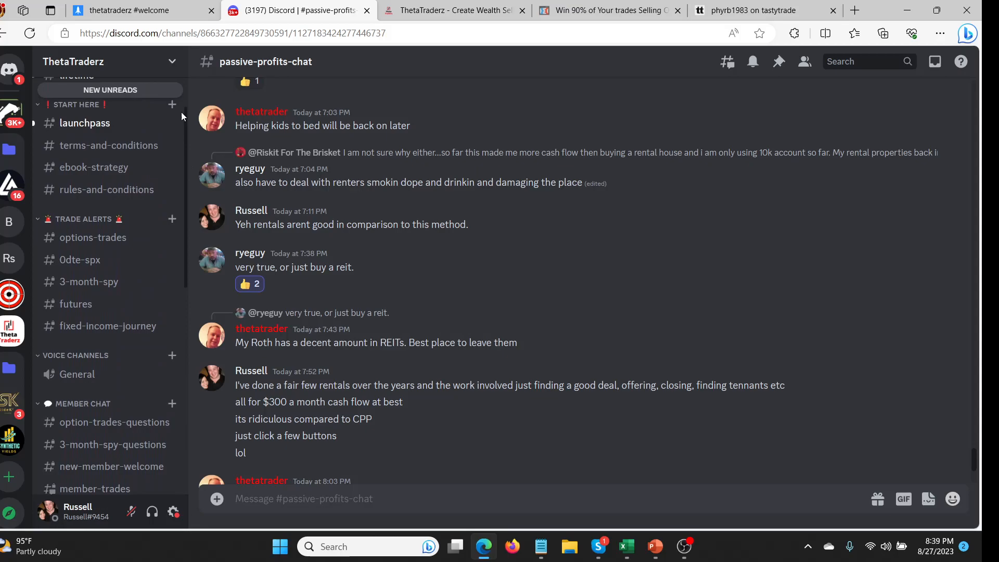
Browse channels down to Lifetime channels and read earlier rentals-versus-options chat messages
scroll(down, 3)
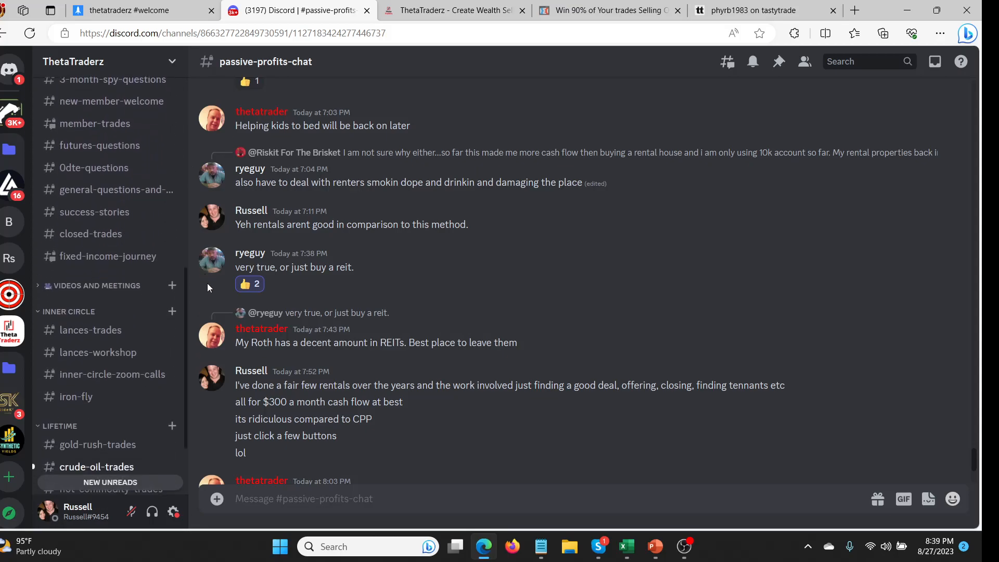
scroll(down, 3)
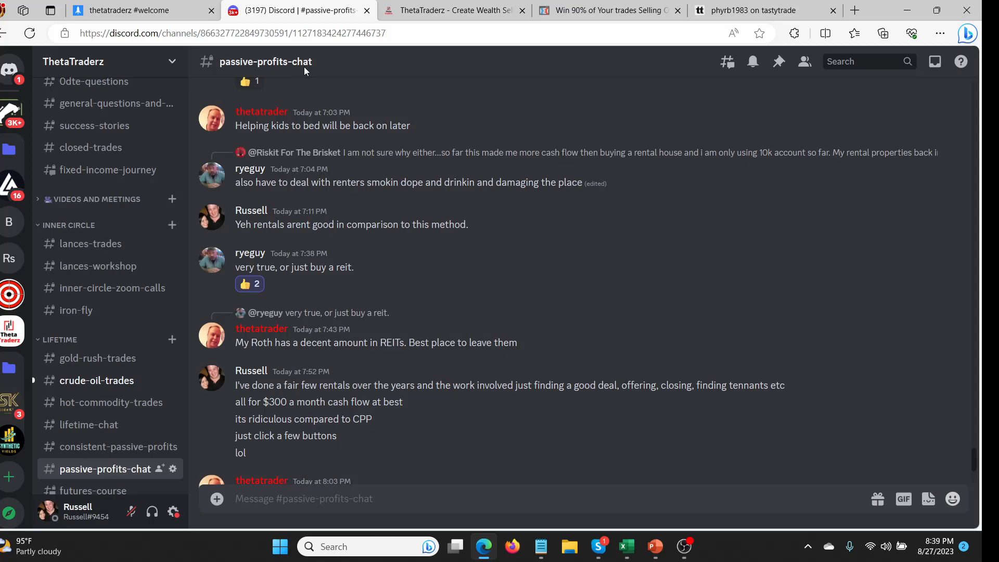
mouse_move(105, 446)
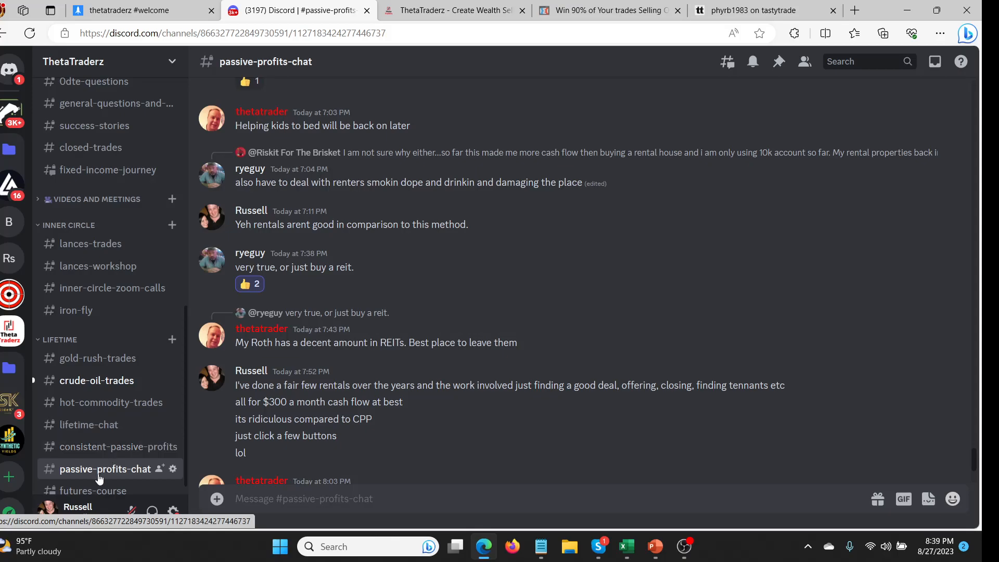
mouse_move(278, 371)
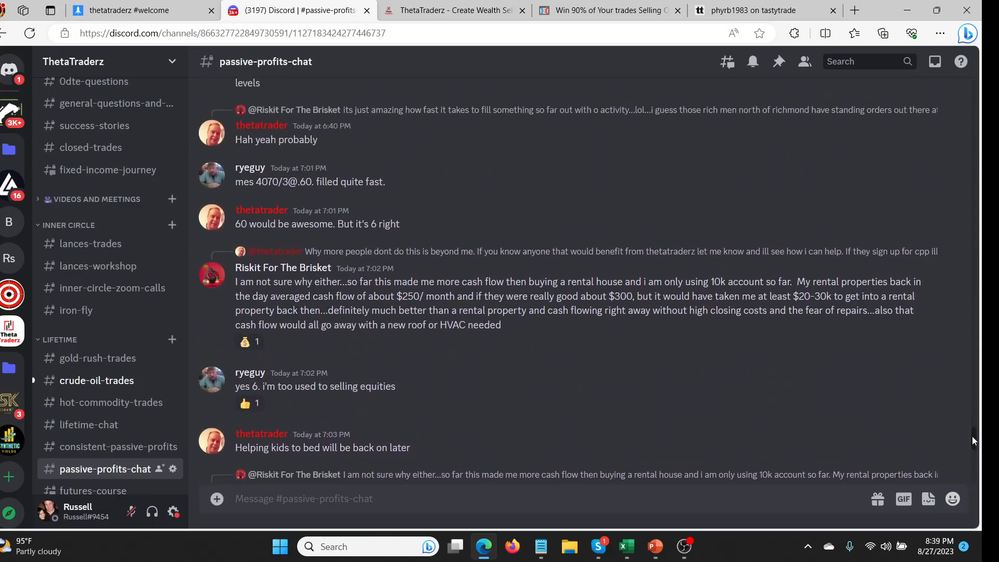
scroll(down, 3)
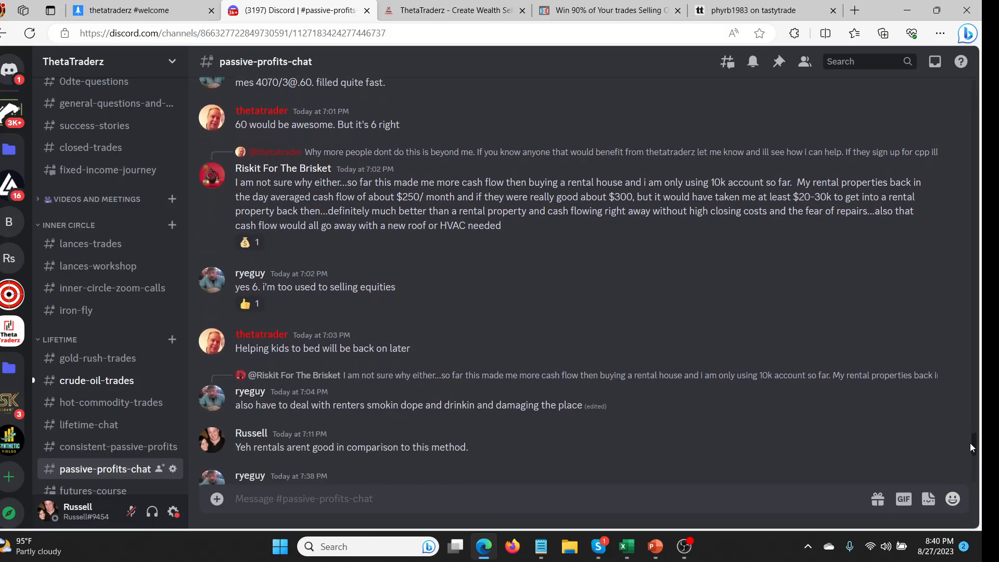
scroll(down, 3)
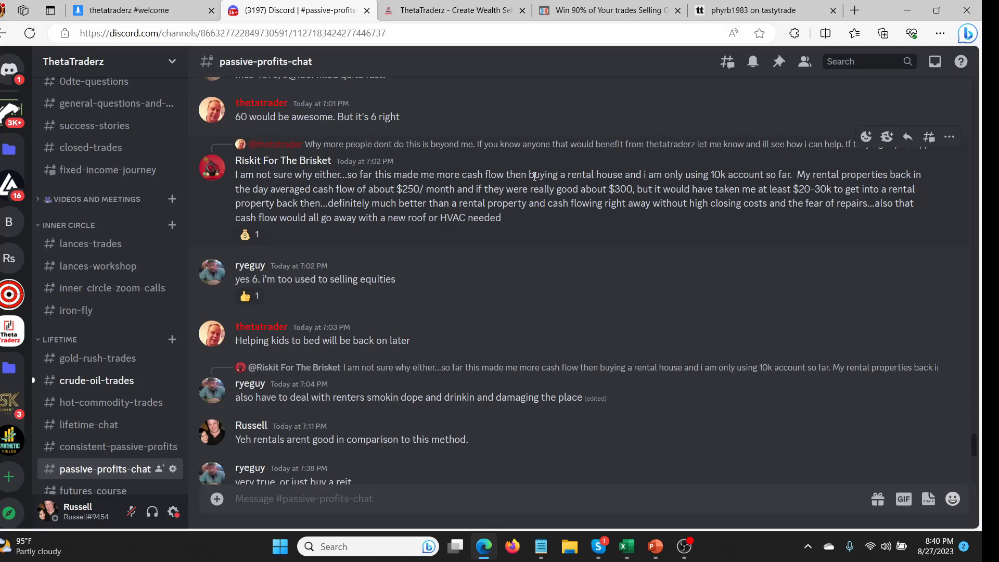
mouse_move(703, 181)
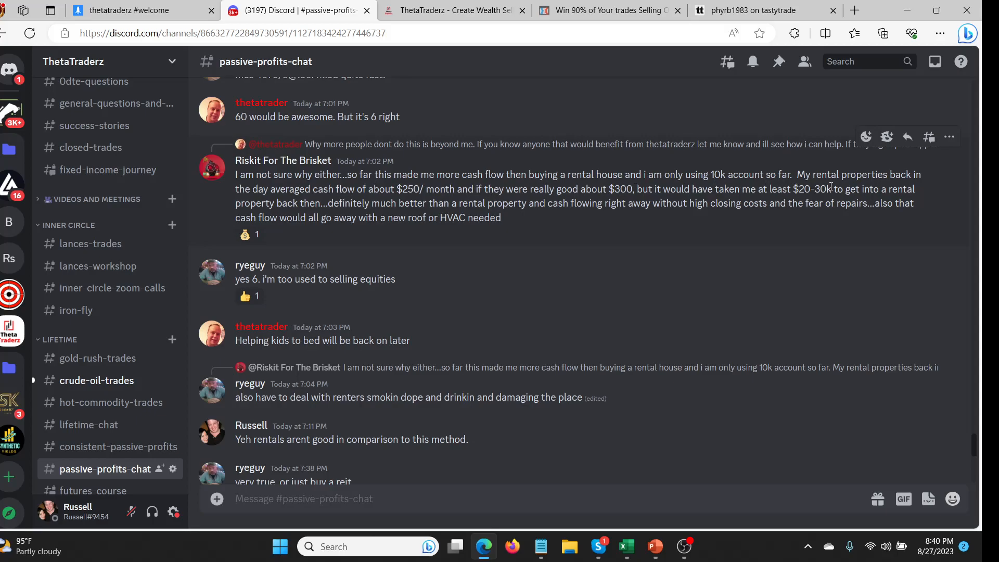
mouse_move(438, 189)
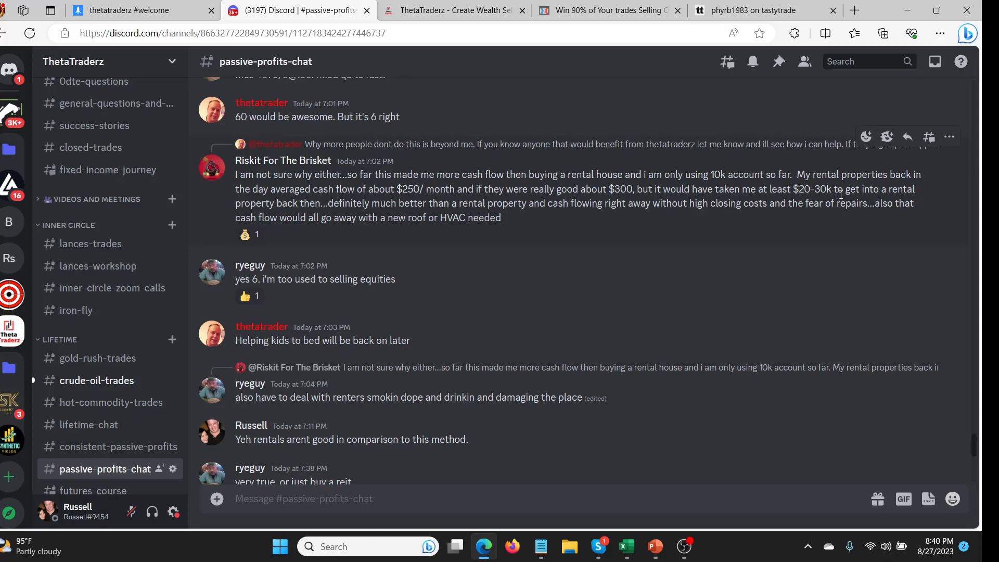
mouse_move(404, 209)
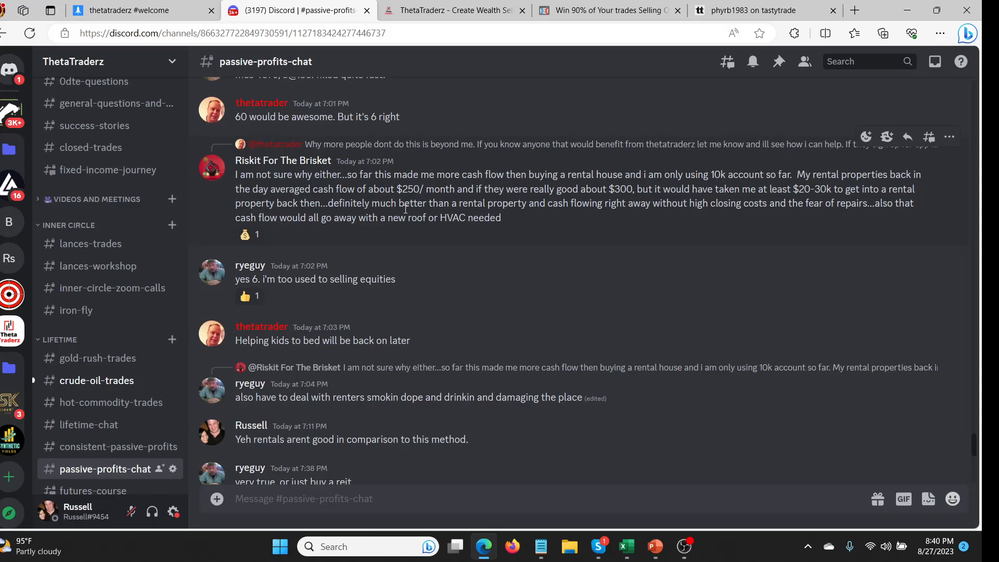
mouse_move(558, 217)
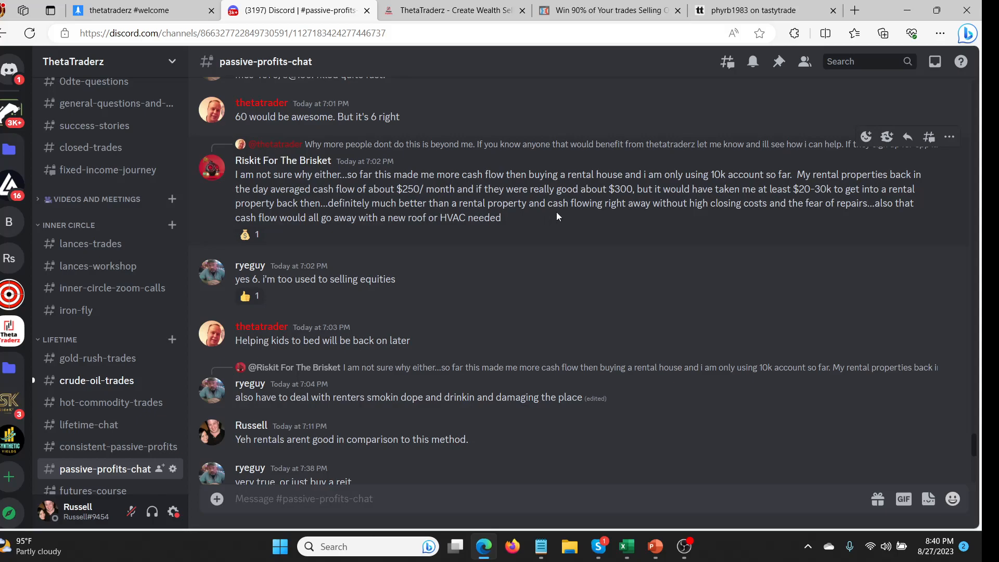
mouse_move(577, 209)
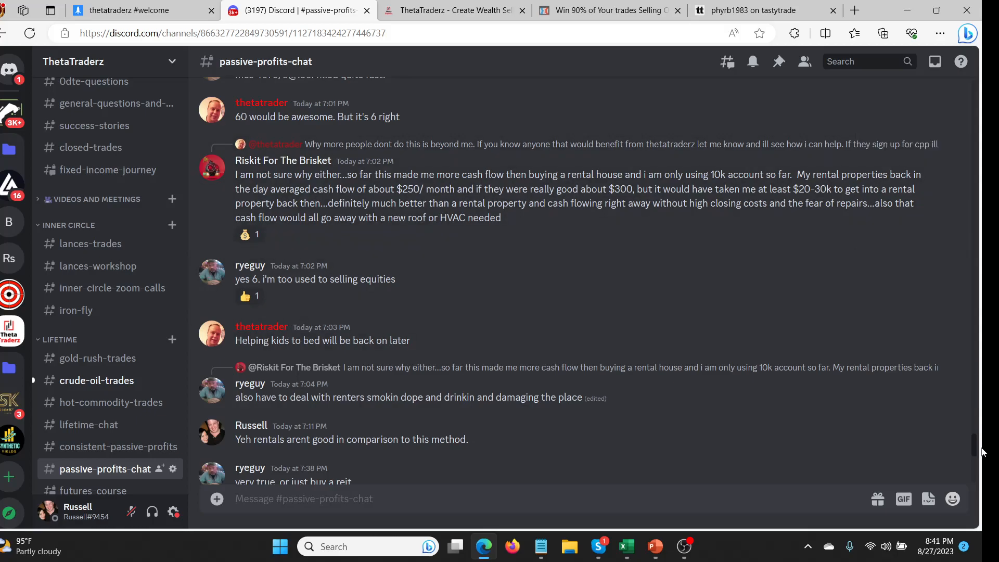
scroll(down, 3)
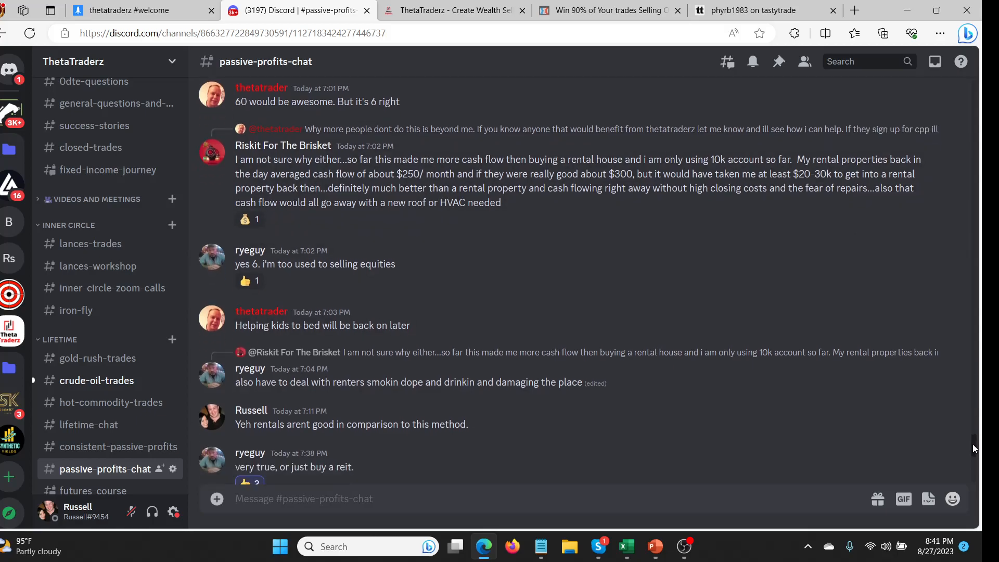
scroll(down, 3)
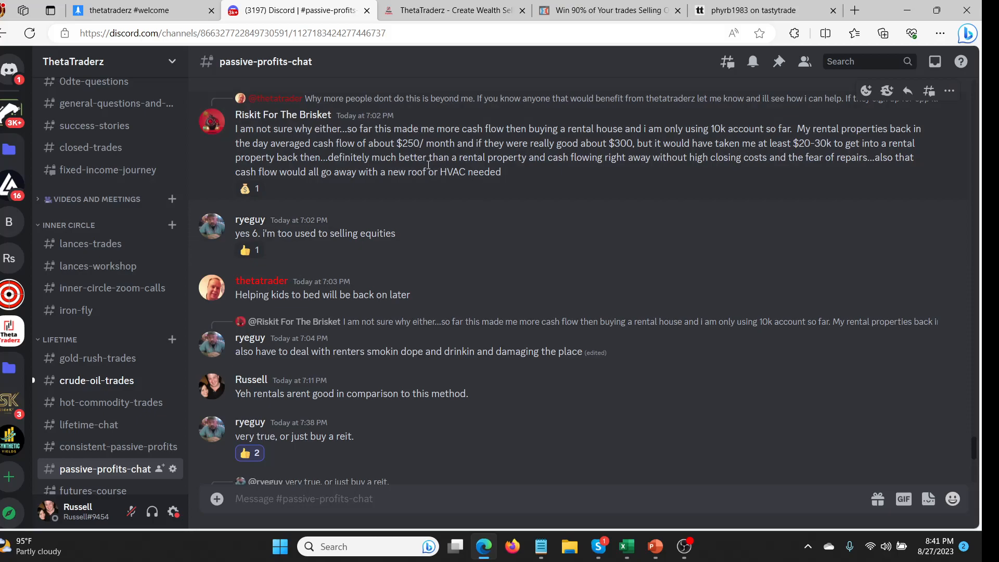
mouse_move(443, 148)
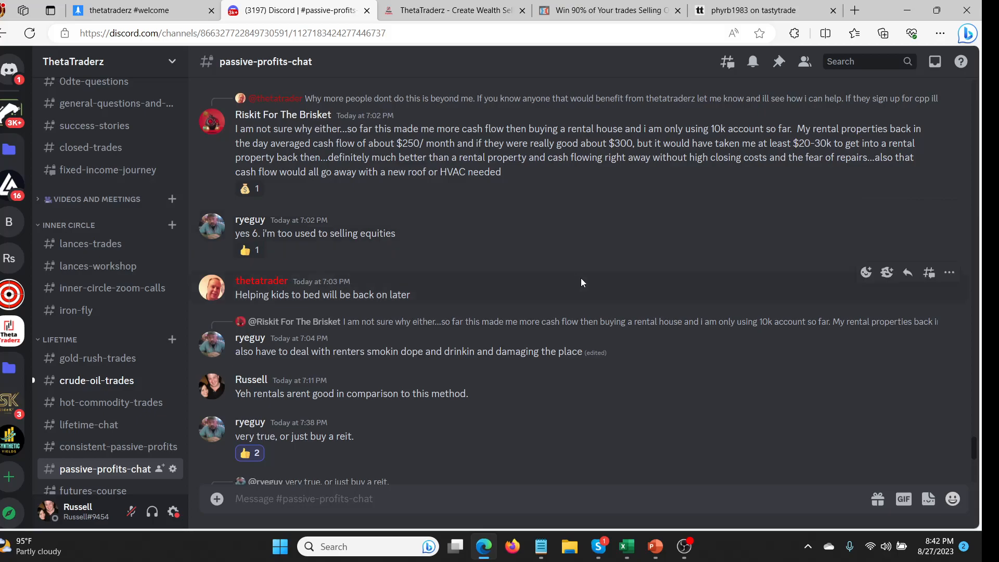
scroll(down, 3)
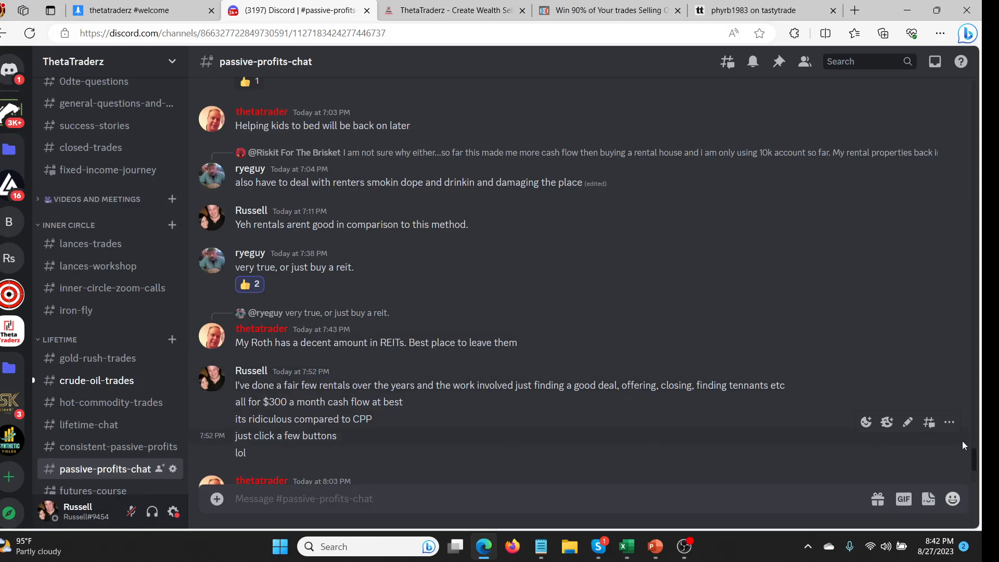
Scroll passive-profits-chat to replies about houses growing with inflation and reinvesting cash flow
scroll(down, 3)
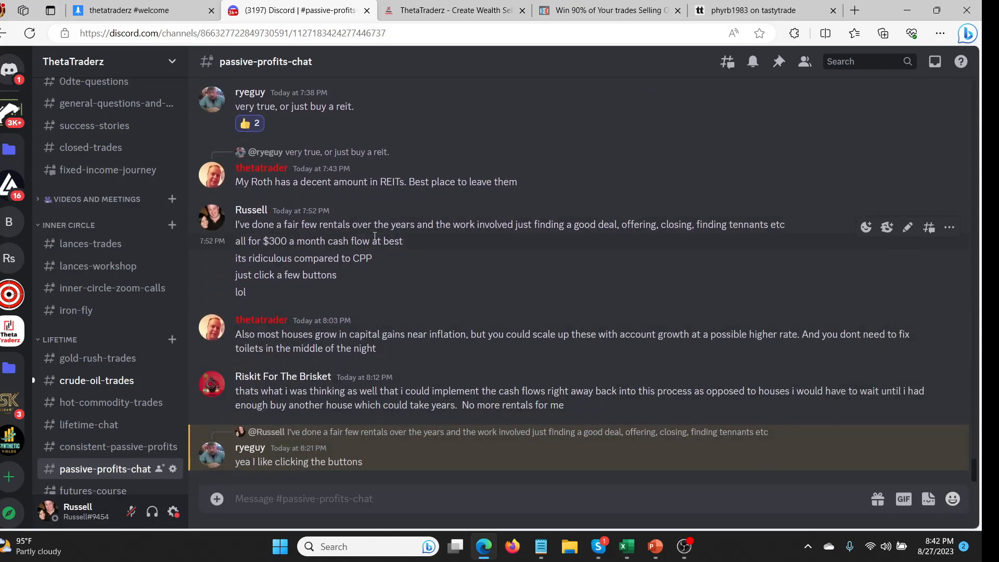
mouse_move(587, 240)
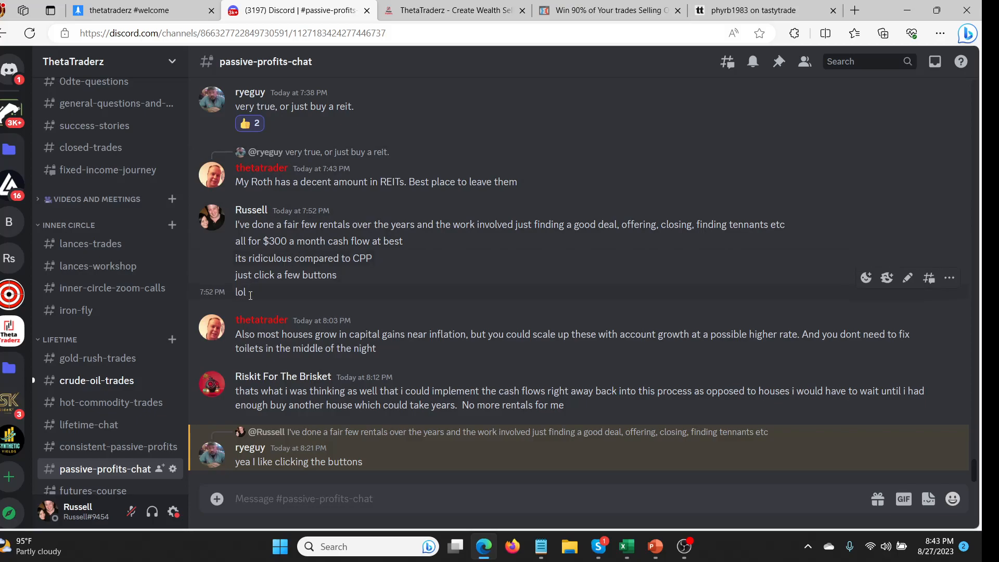
mouse_move(397, 331)
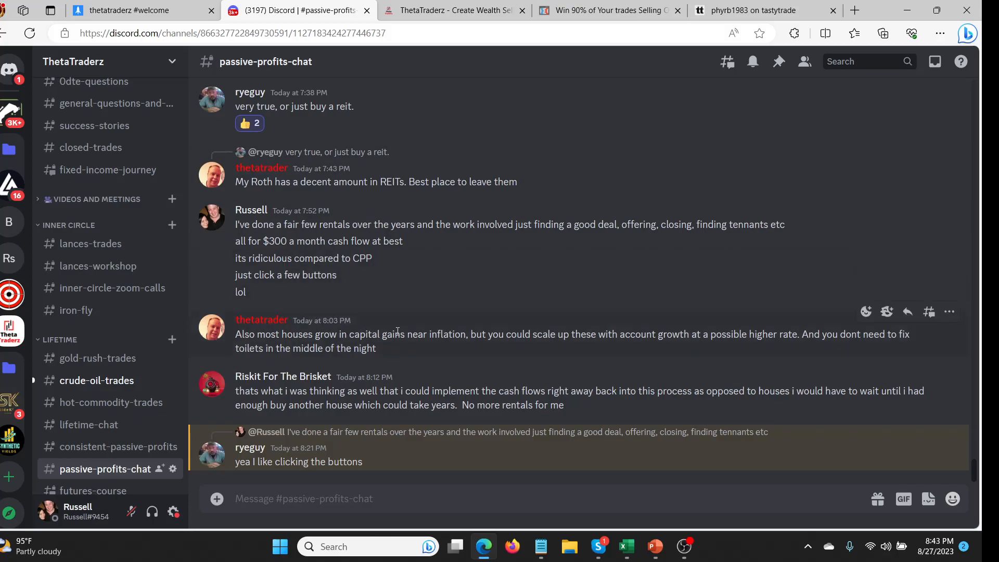
mouse_move(974, 471)
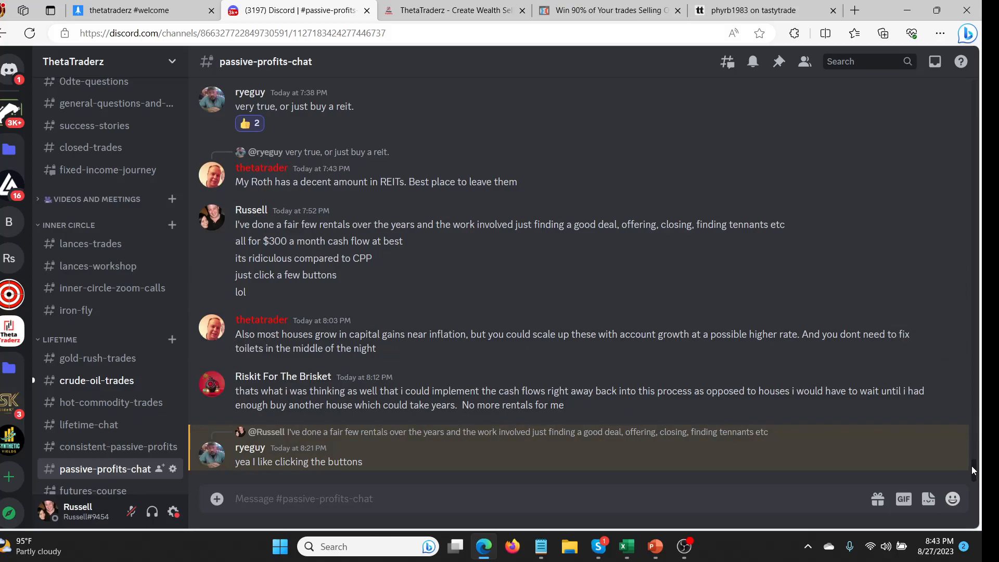
mouse_move(670, 387)
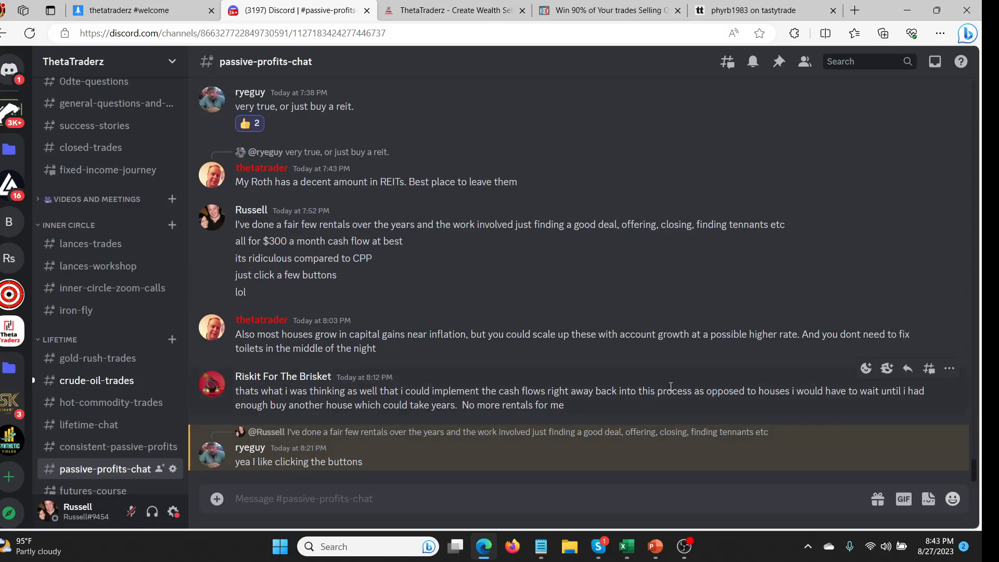
mouse_move(447, 218)
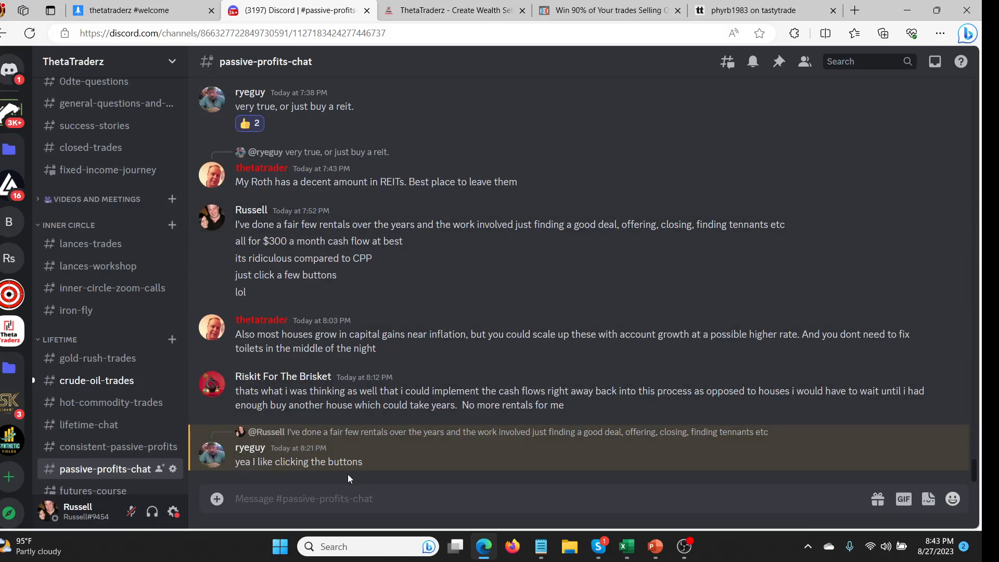
mouse_move(441, 306)
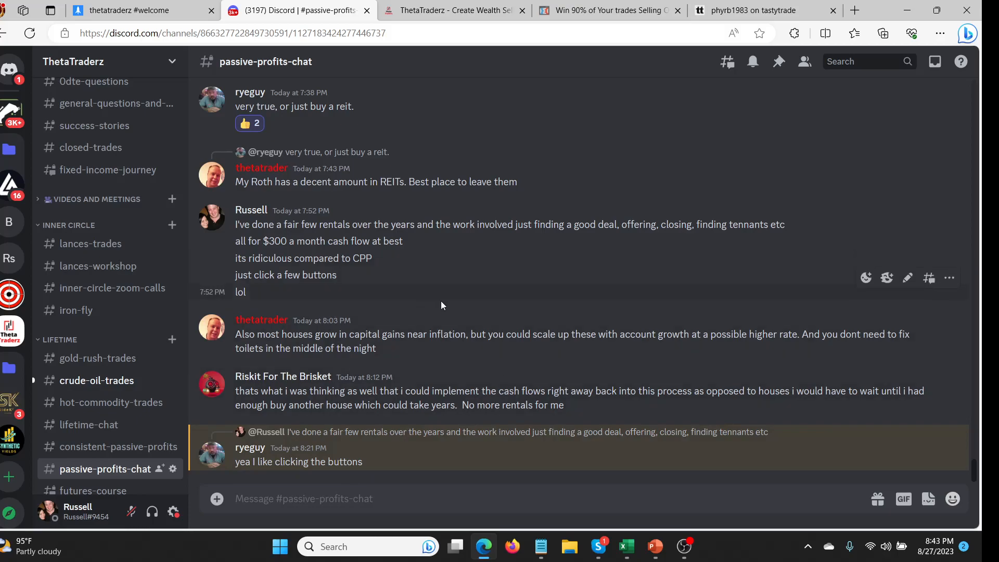
mouse_move(657, 116)
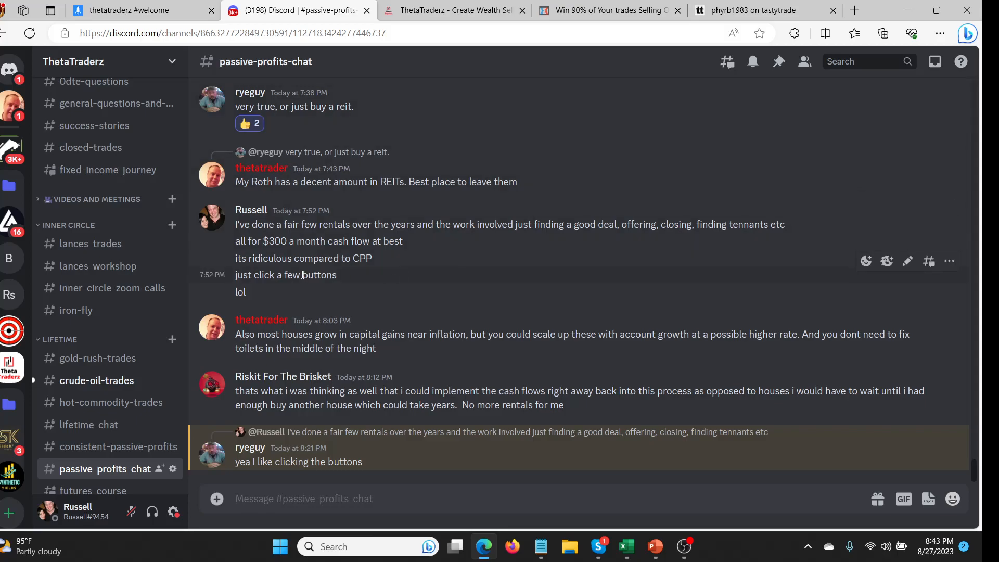
mouse_move(389, 275)
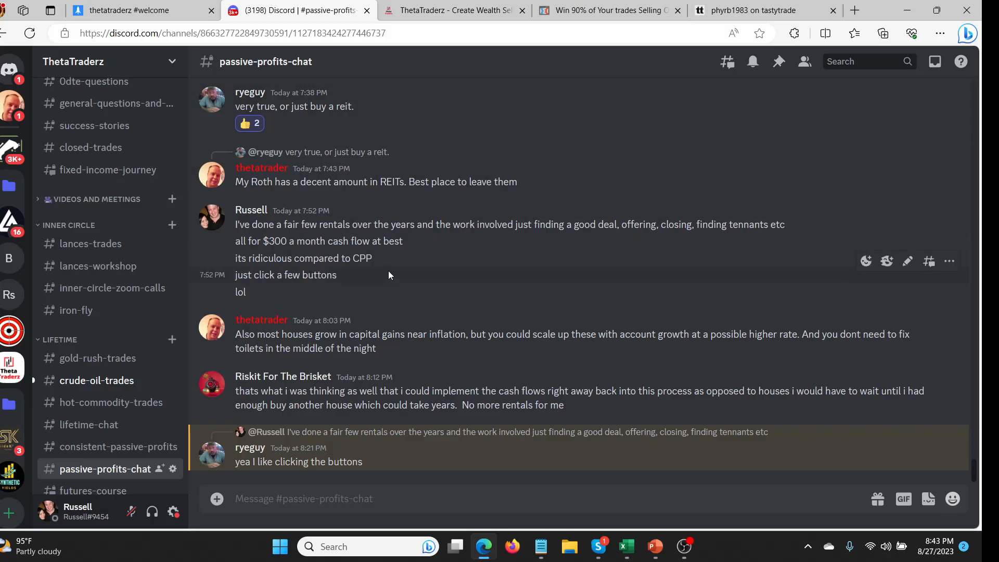
mouse_move(404, 269)
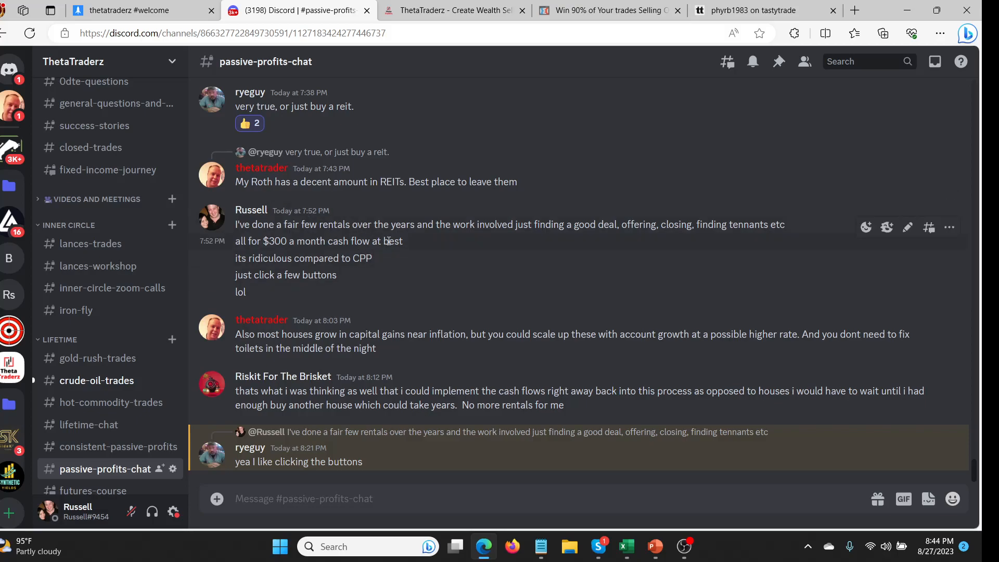
mouse_move(390, 213)
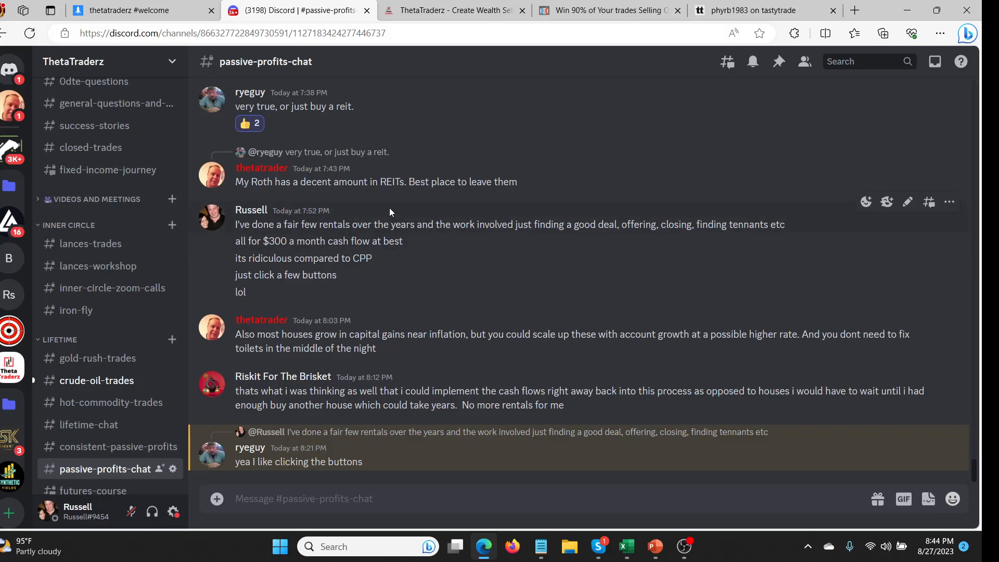
mouse_move(414, 219)
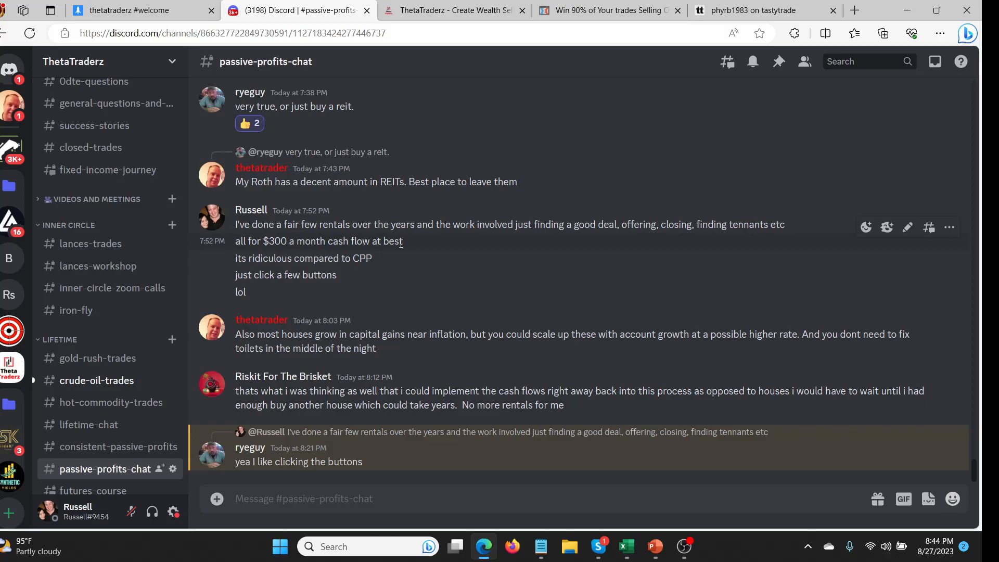
mouse_move(303, 170)
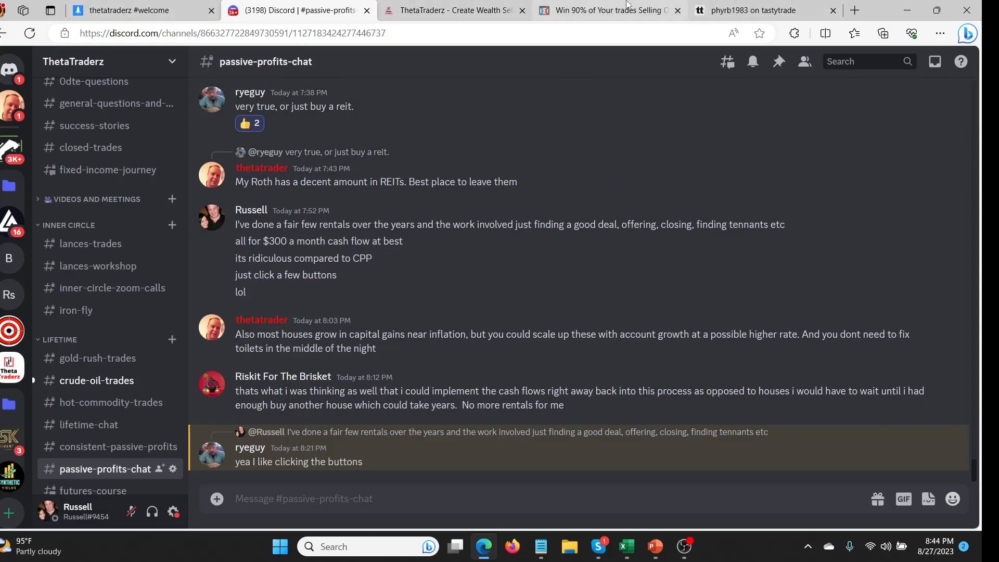
Switch to the 'Learn How to Win 90% of Your Trades in 90 Seconds' opt-in tab
click(606, 10)
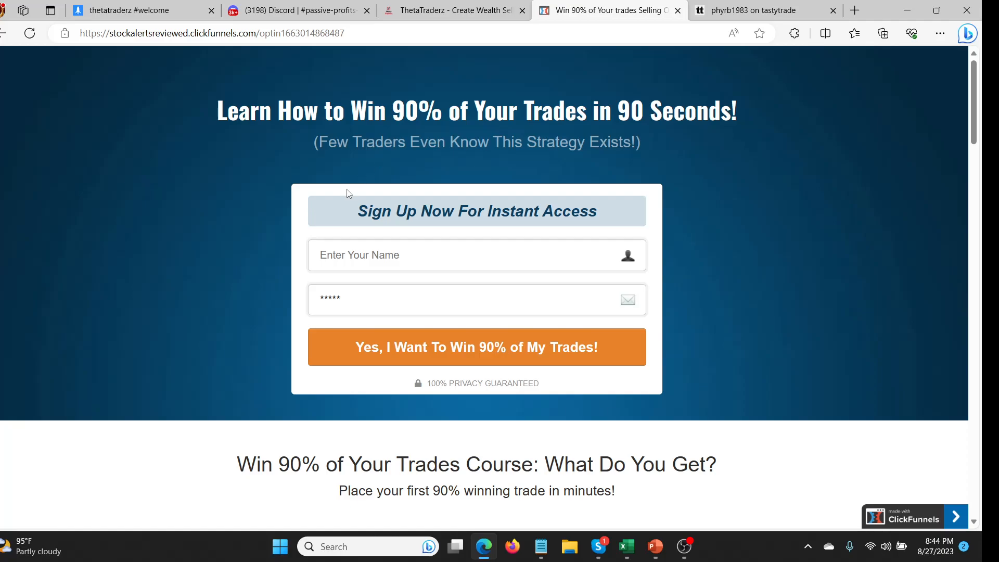
mouse_move(348, 133)
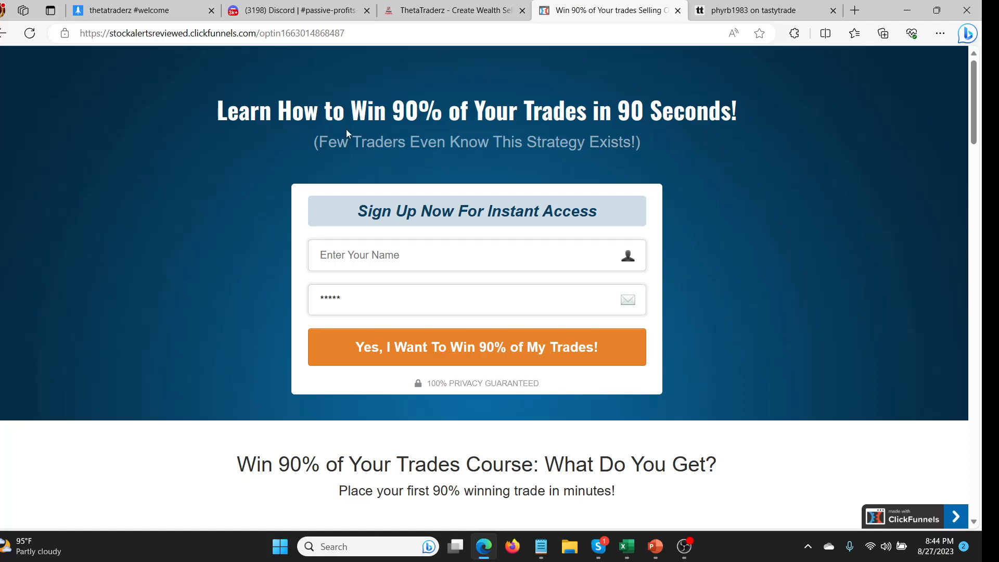
mouse_move(599, 97)
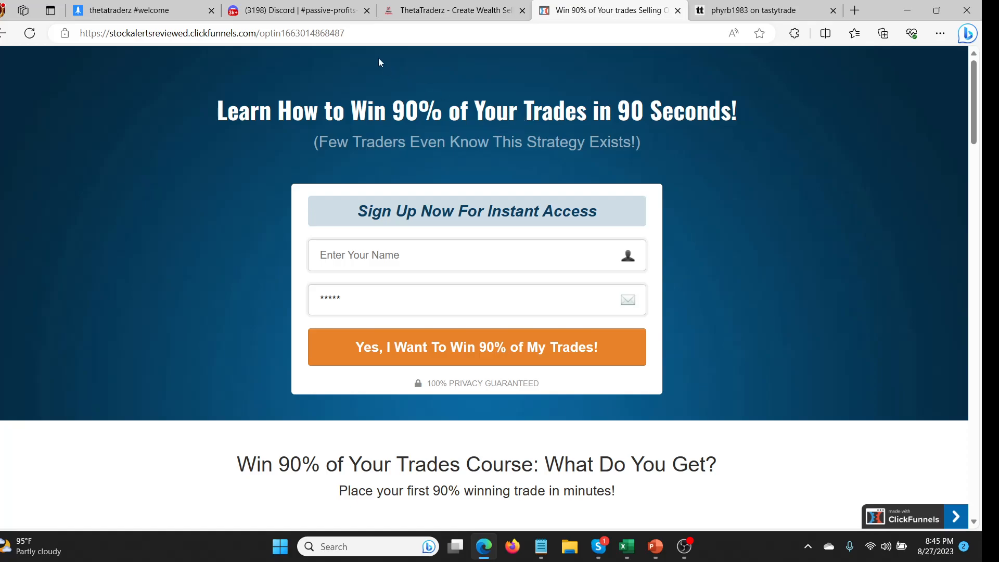
mouse_move(251, 159)
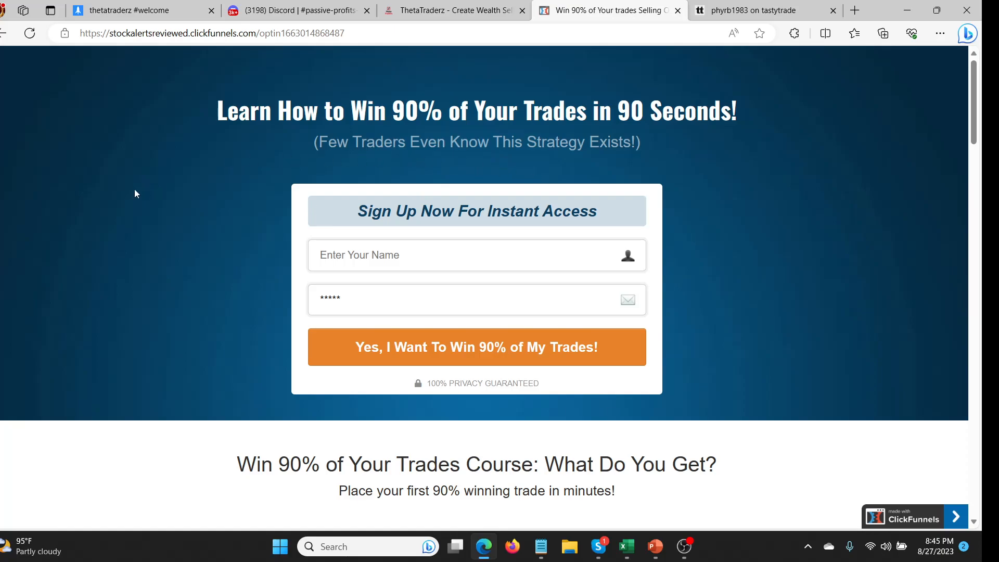
mouse_move(140, 179)
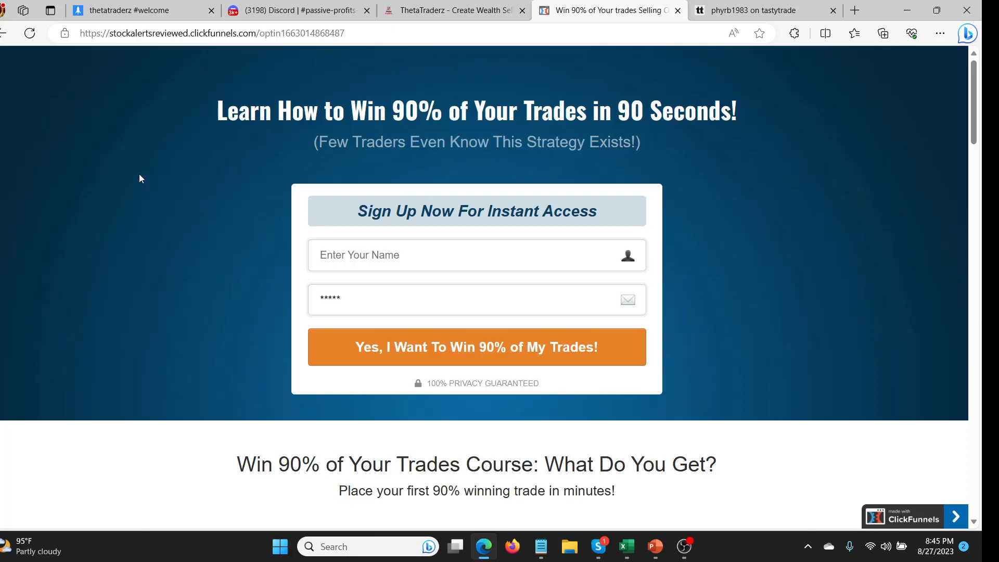
mouse_move(142, 205)
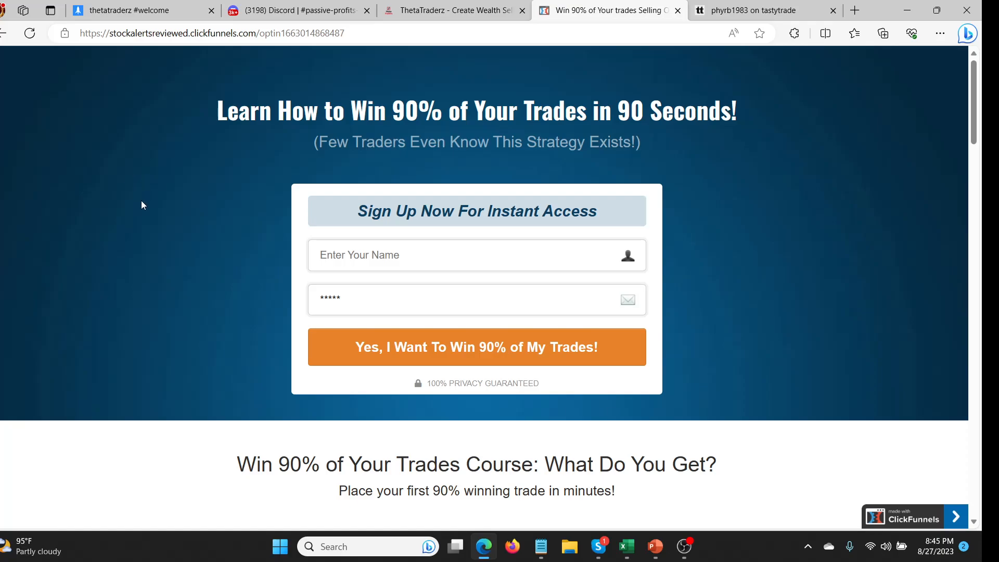
mouse_move(89, 212)
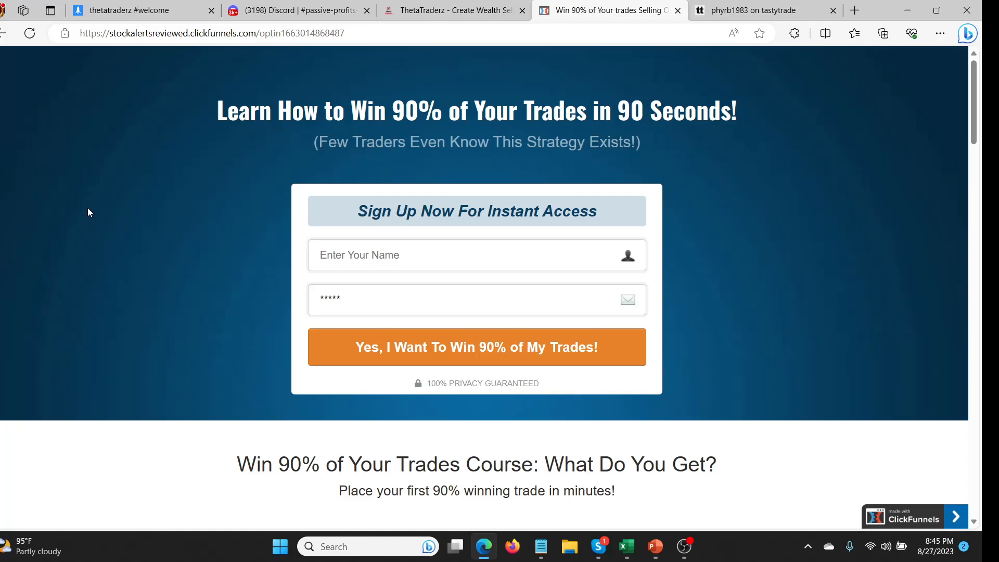
mouse_move(348, 74)
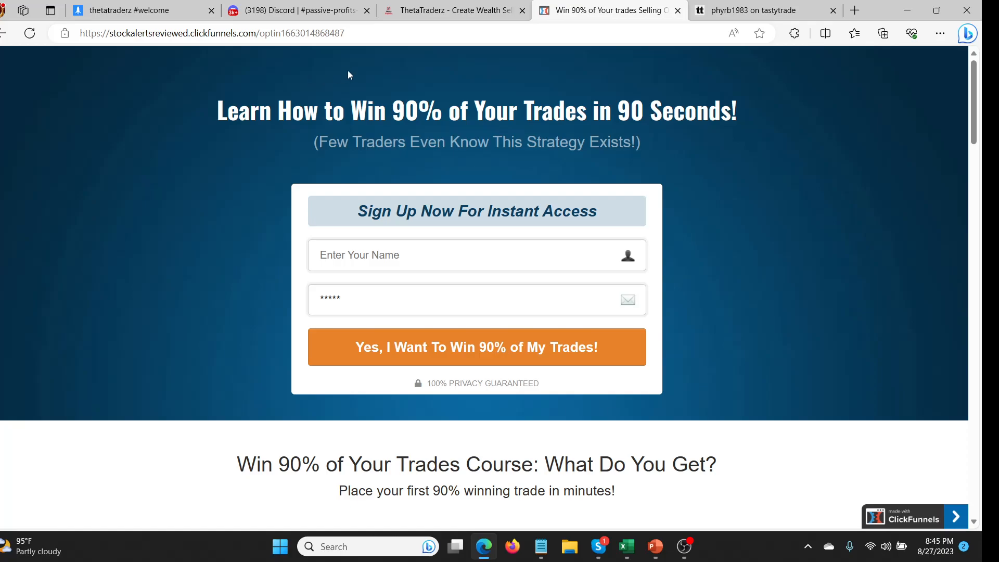
mouse_move(153, 136)
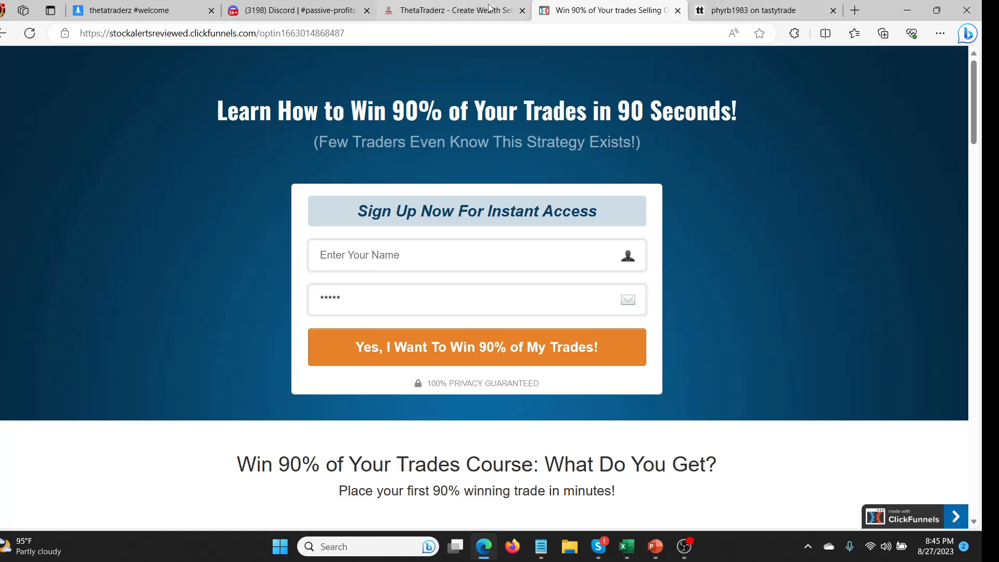
Pass through the ThetaTraderz tab to the $997 Consistent Passive Profits checkout
click(453, 10)
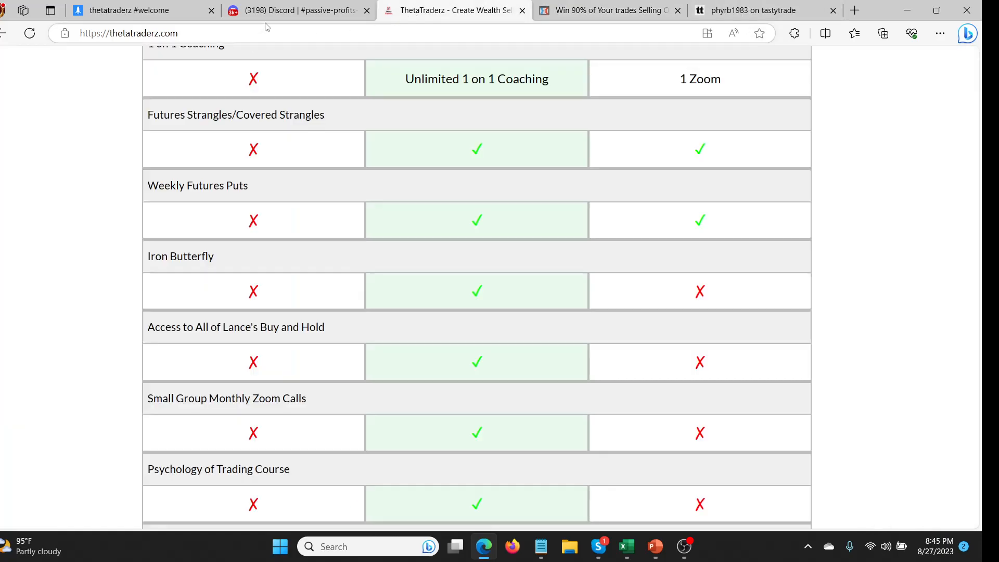
click(128, 11)
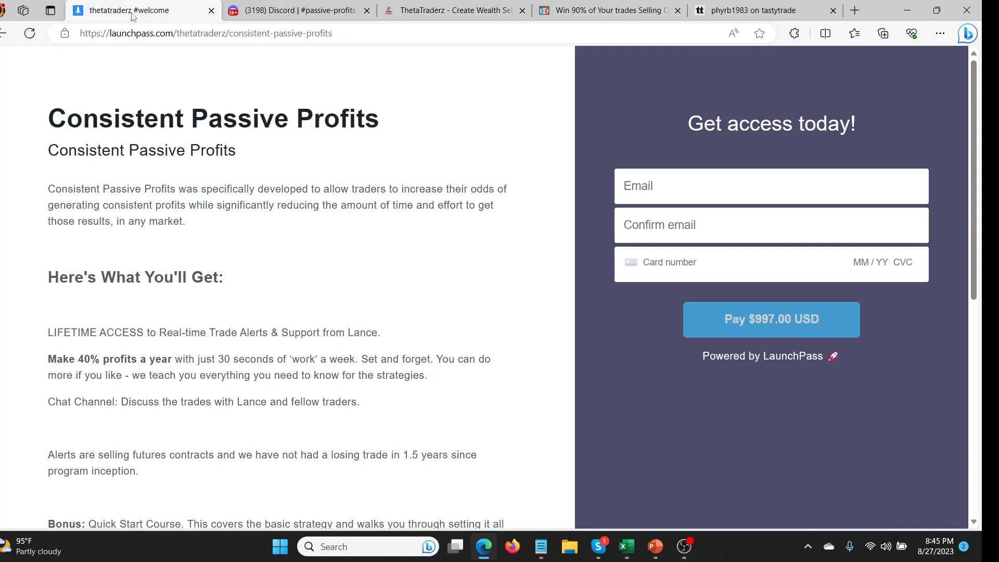
mouse_move(222, 199)
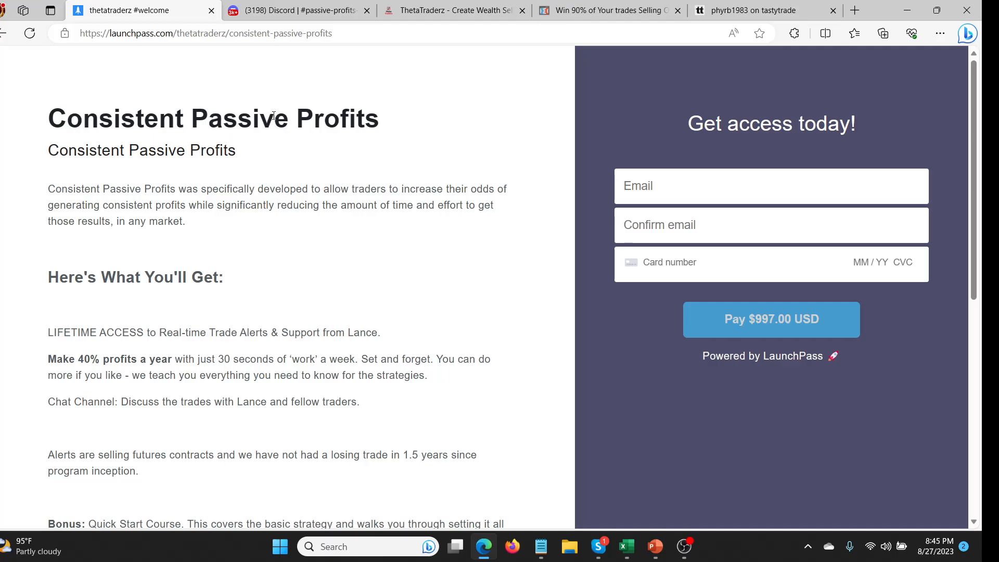
mouse_move(244, 131)
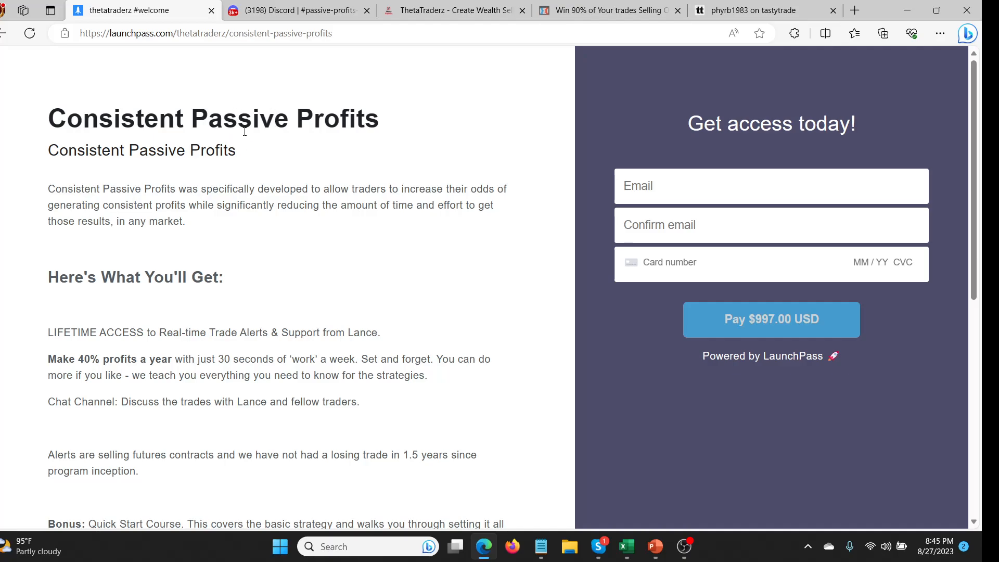
click(453, 11)
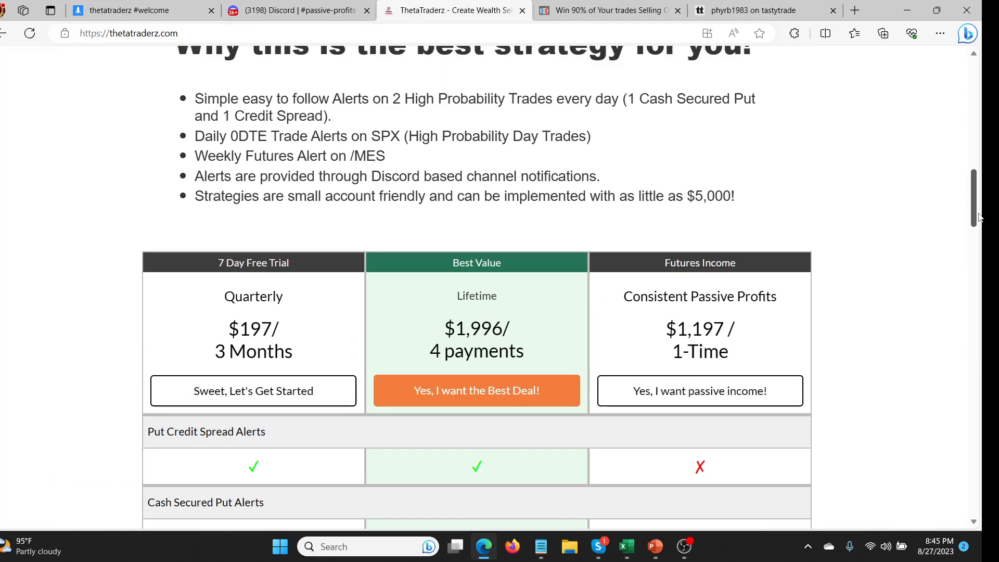
scroll(down, 3)
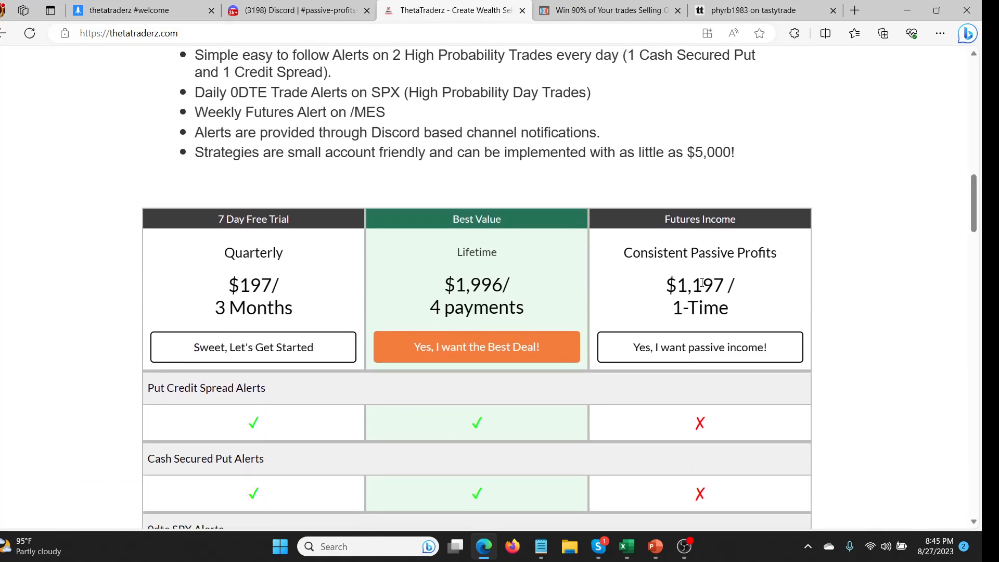
mouse_move(735, 299)
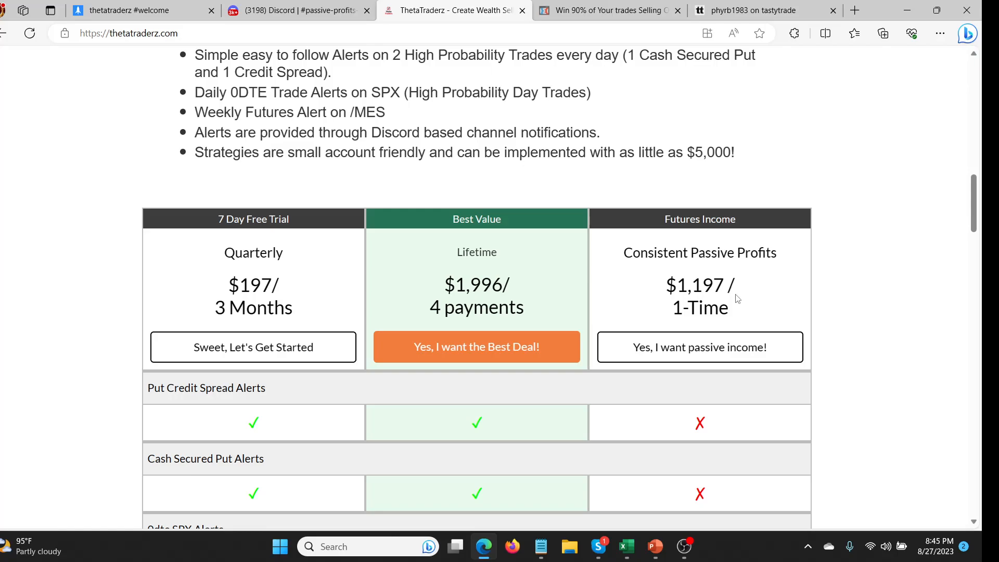
mouse_move(969, 220)
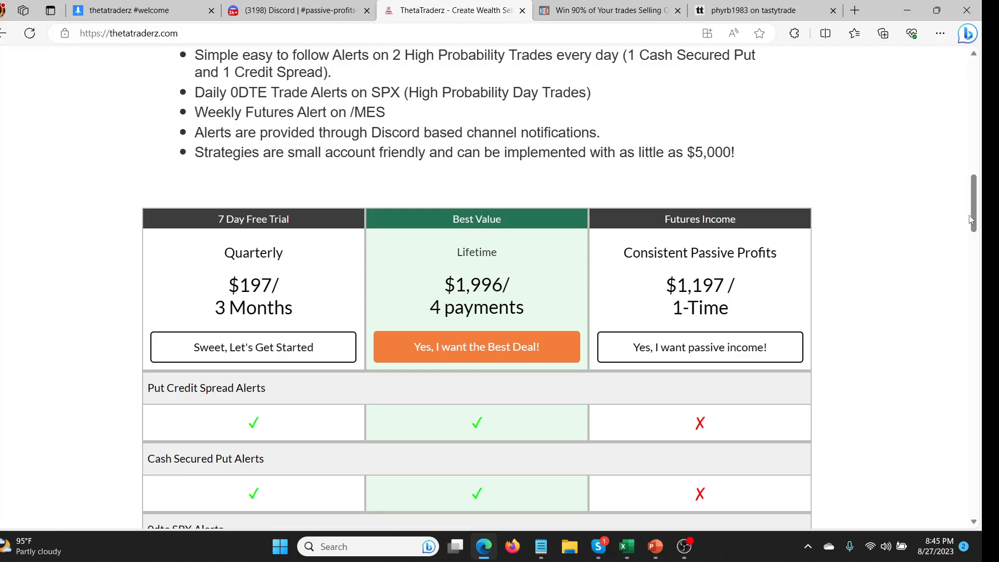
scroll(down, 3)
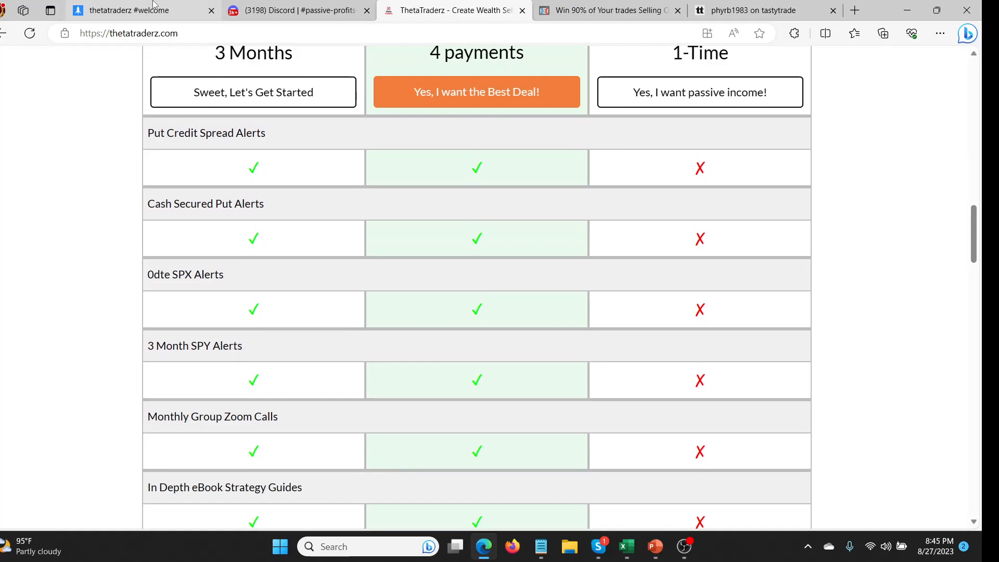
click(476, 92)
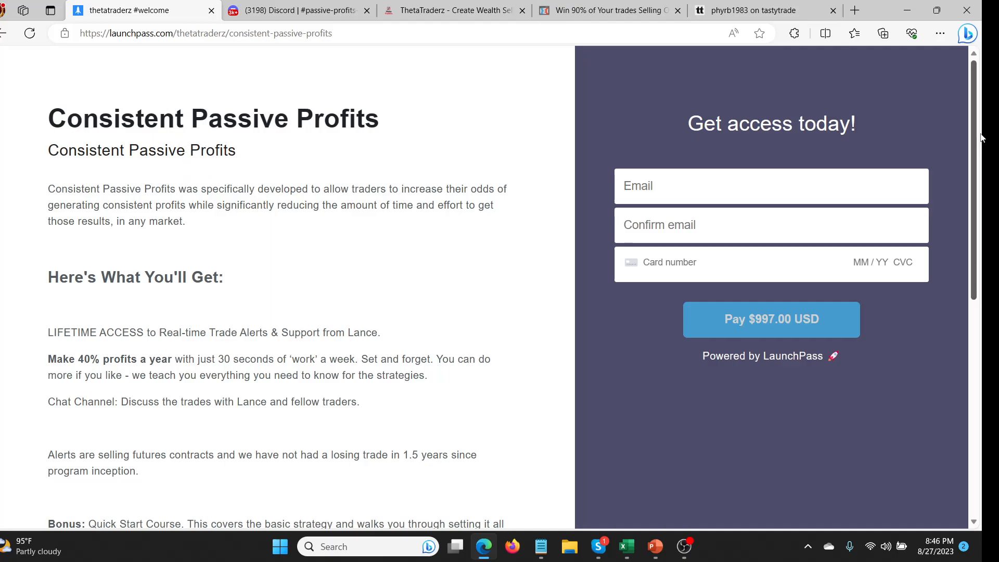
Scroll the checkout and highlight the 'Make 40% profits a year' and 'Chat Channel' lines
scroll(down, 3)
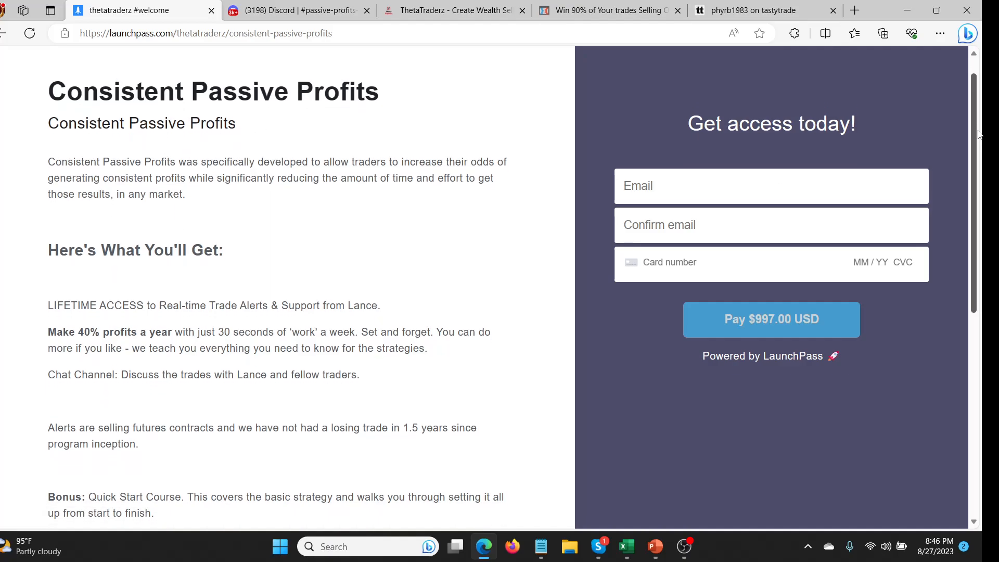
scroll(down, 3)
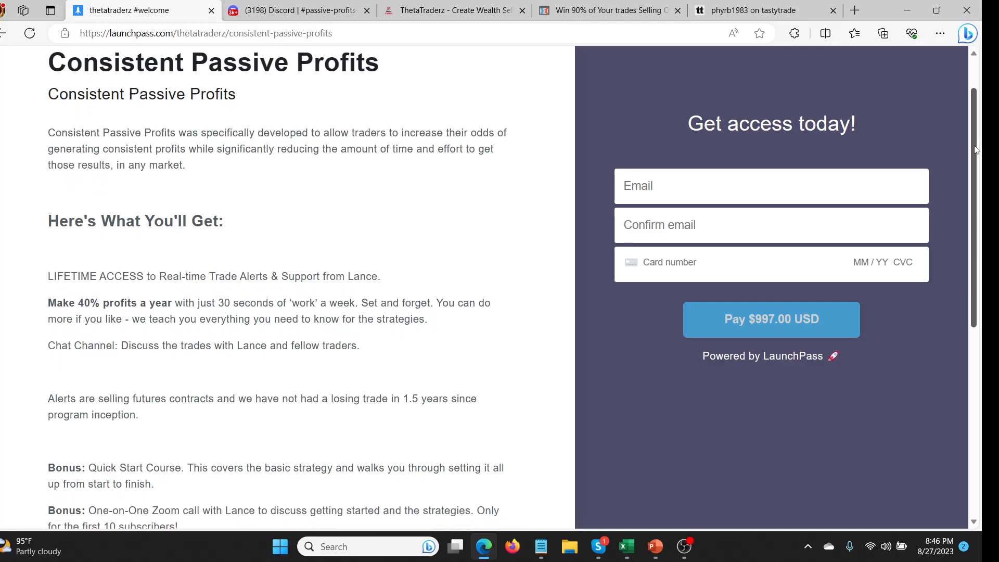
scroll(down, 3)
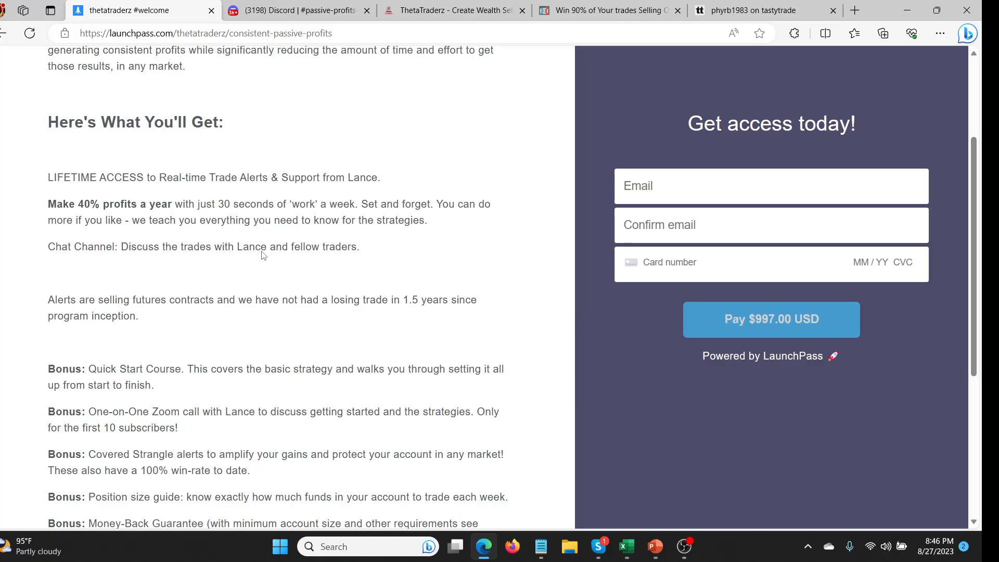
mouse_move(20, 331)
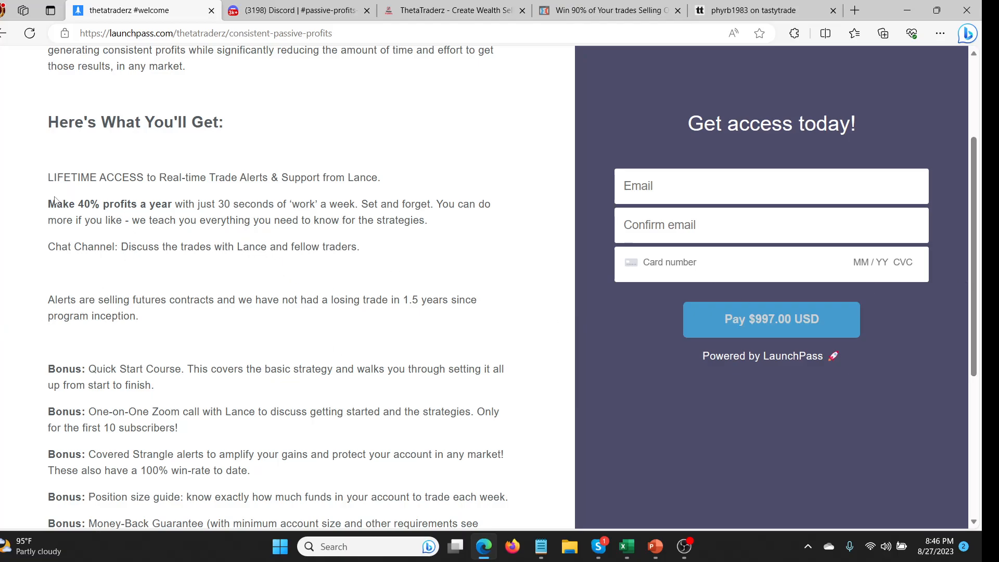
drag(47, 204, 143, 219)
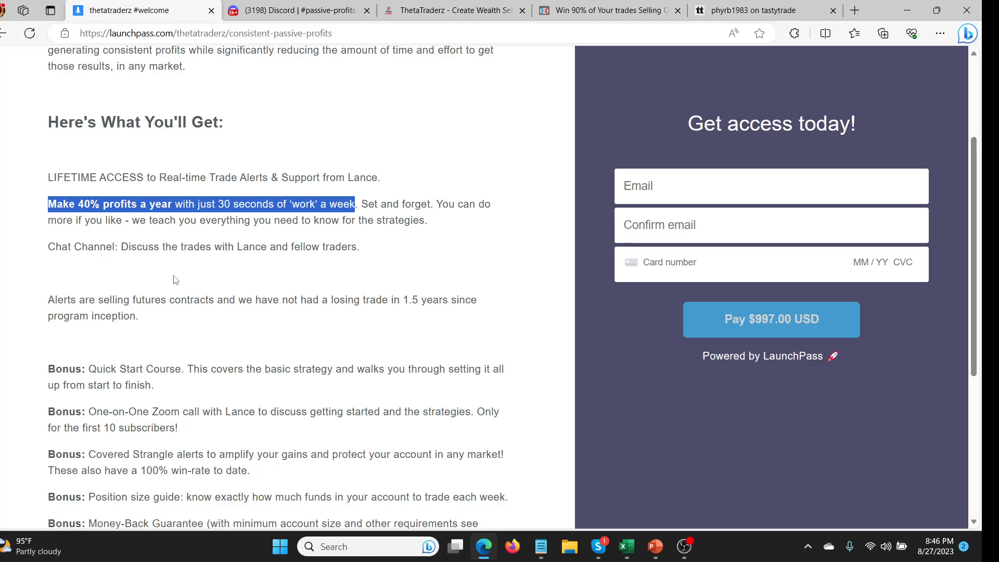
mouse_move(181, 268)
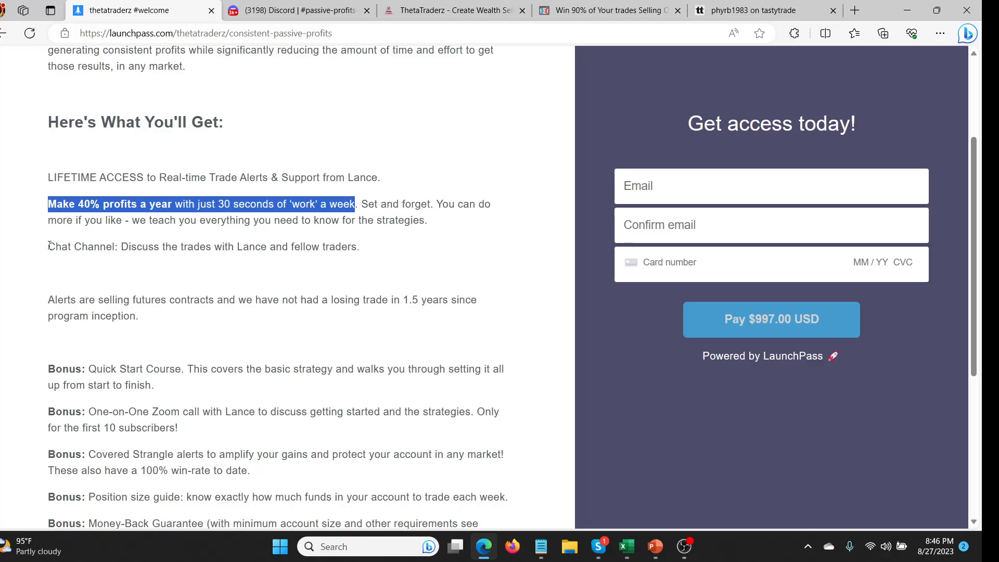
drag(48, 247, 341, 247)
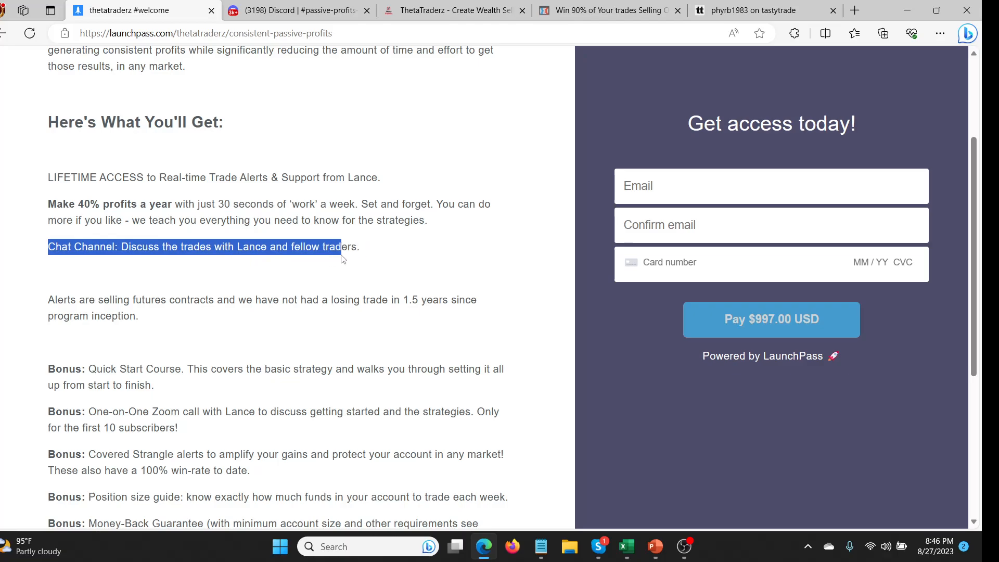
click(293, 10)
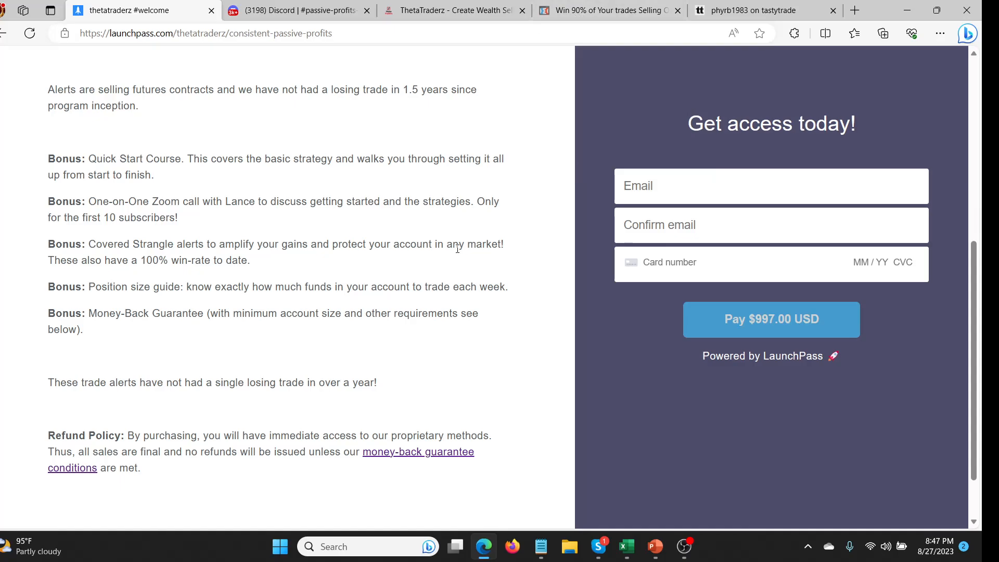
mouse_move(29, 235)
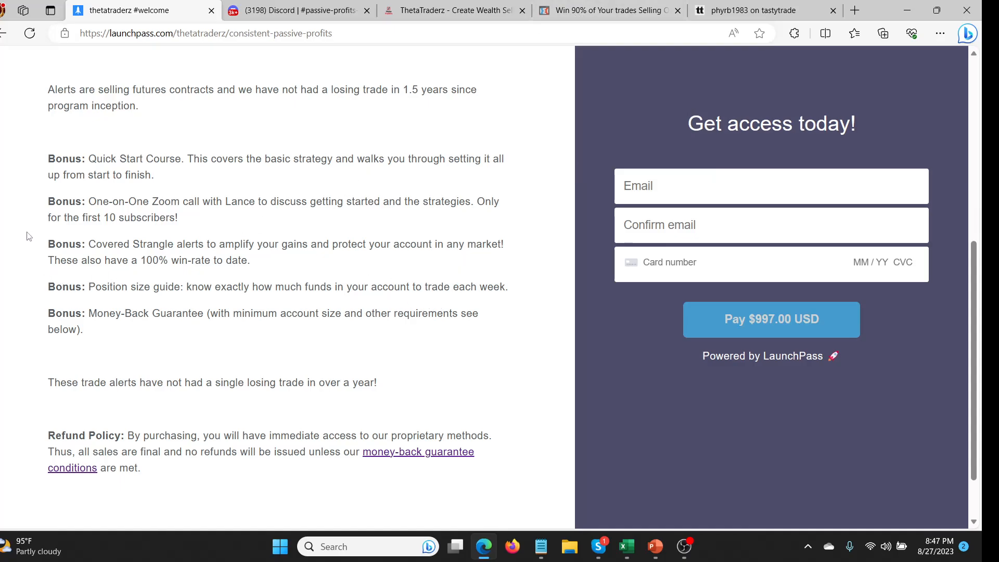
mouse_move(169, 177)
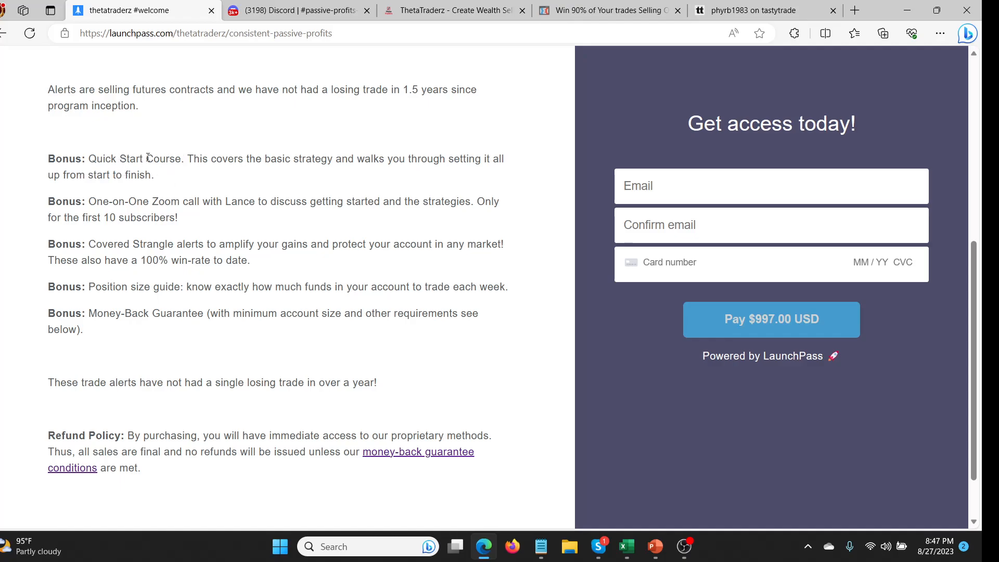
mouse_move(225, 134)
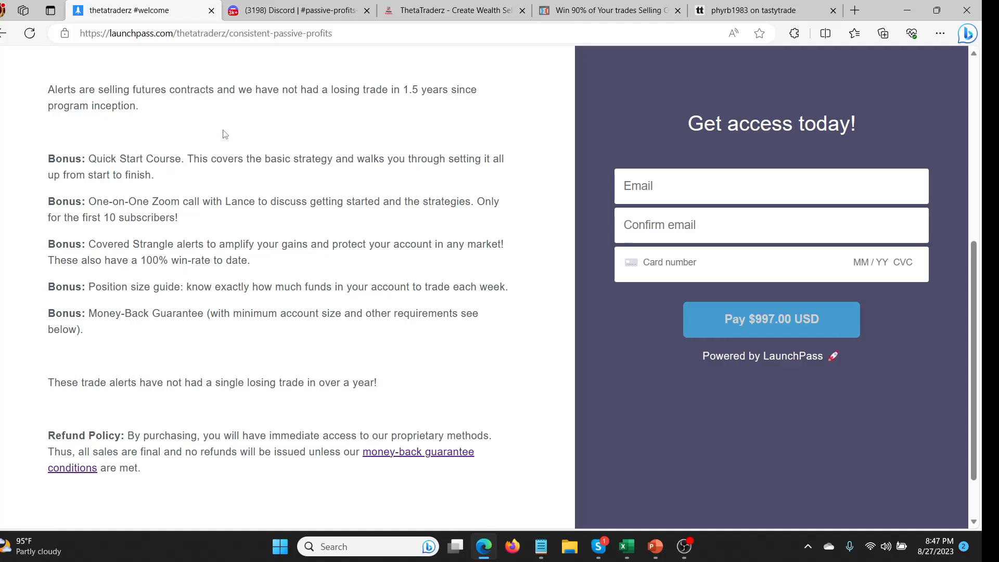
mouse_move(287, 153)
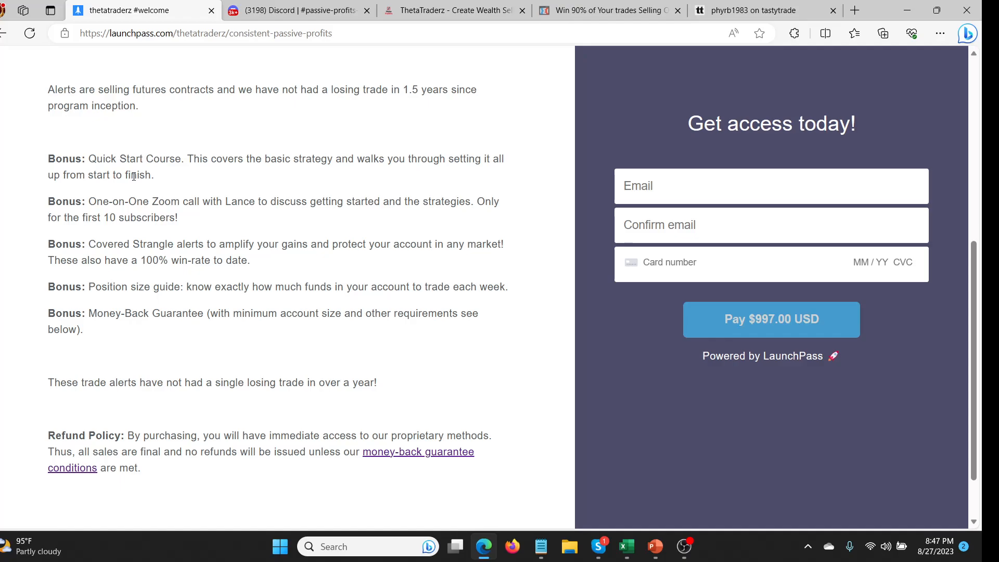
mouse_move(162, 184)
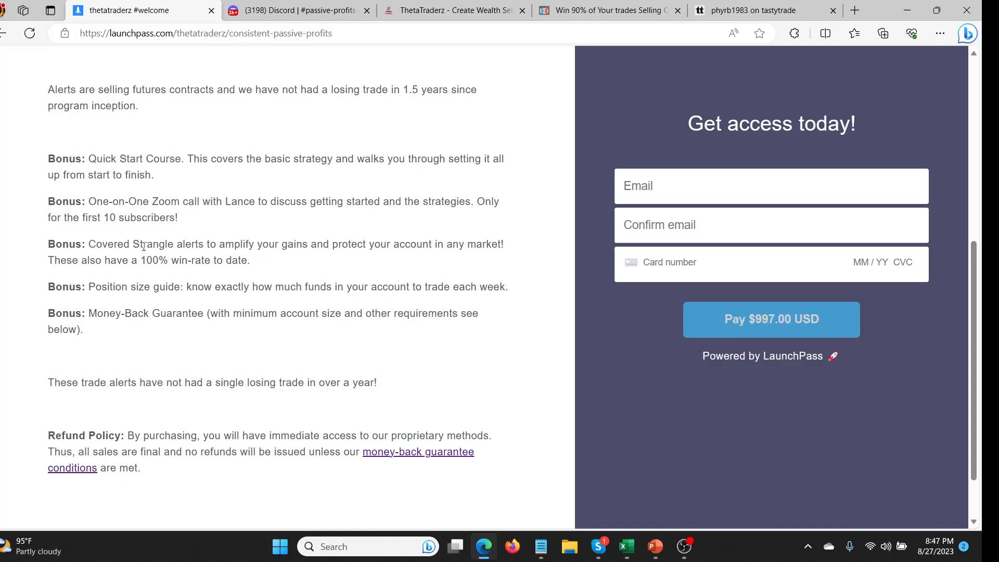
mouse_move(189, 233)
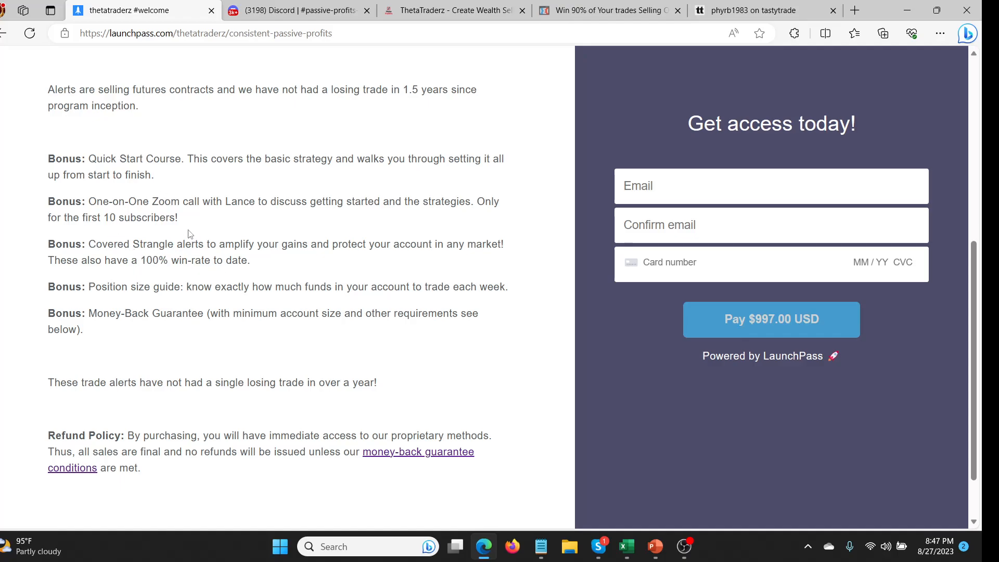
mouse_move(123, 354)
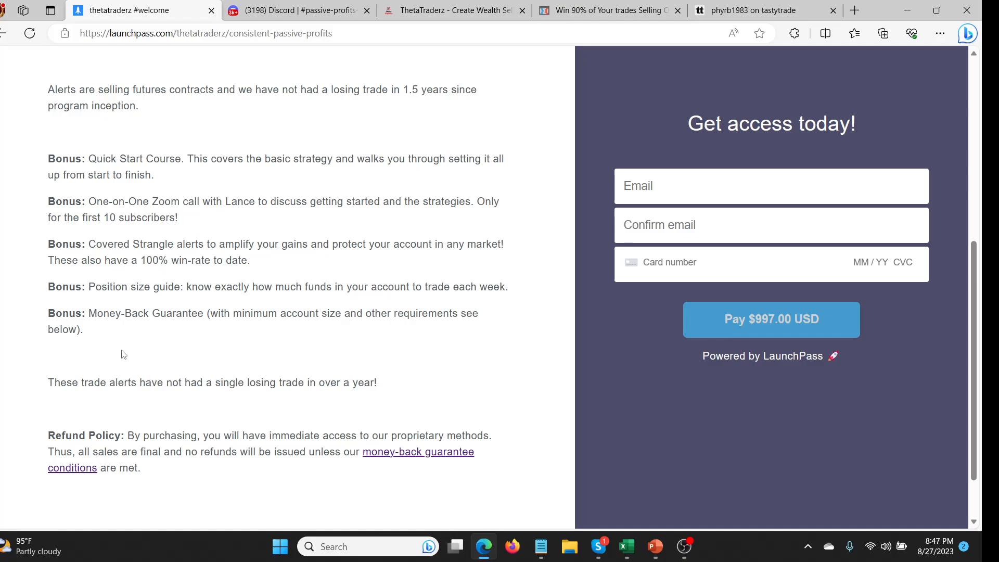
mouse_move(118, 300)
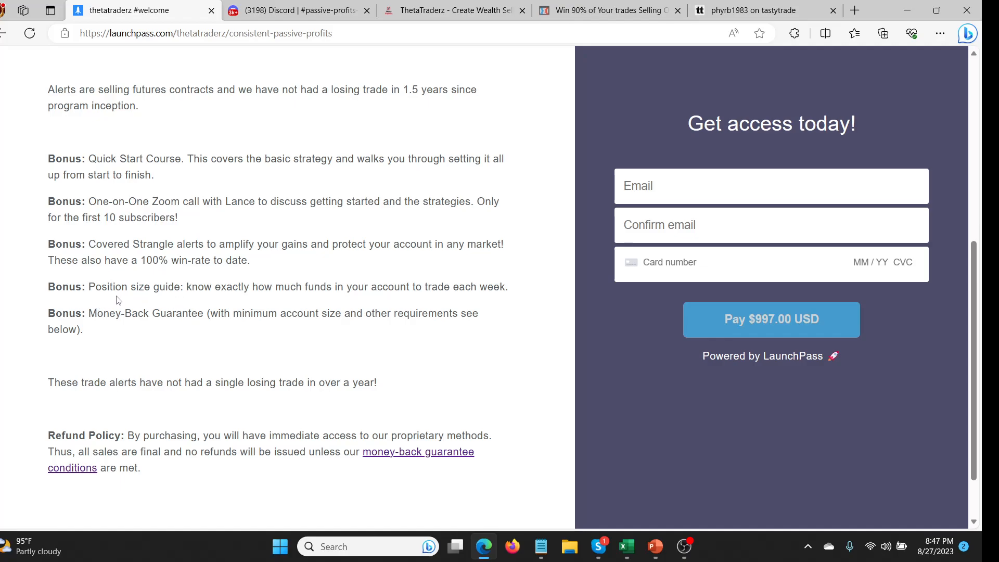
mouse_move(126, 298)
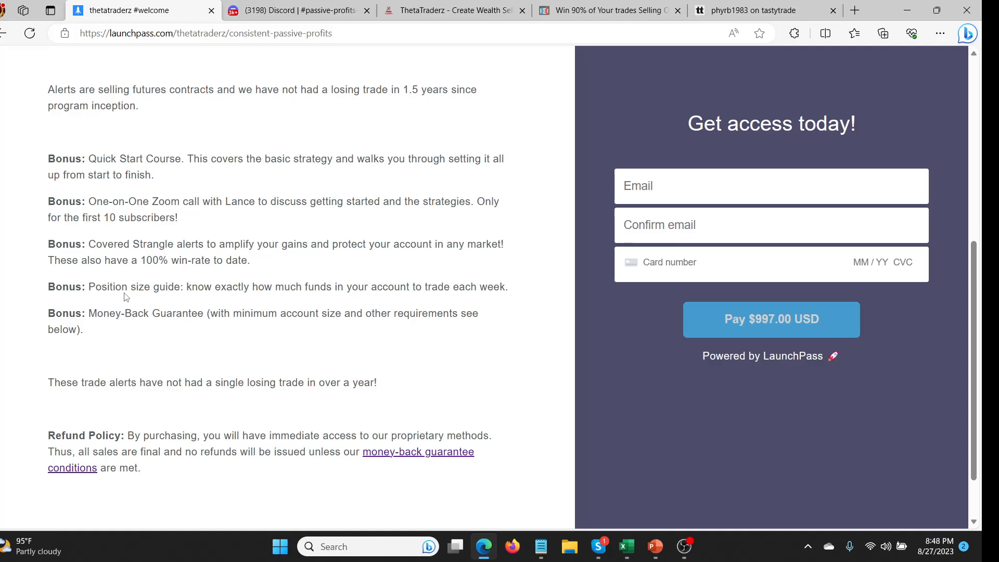
mouse_move(141, 309)
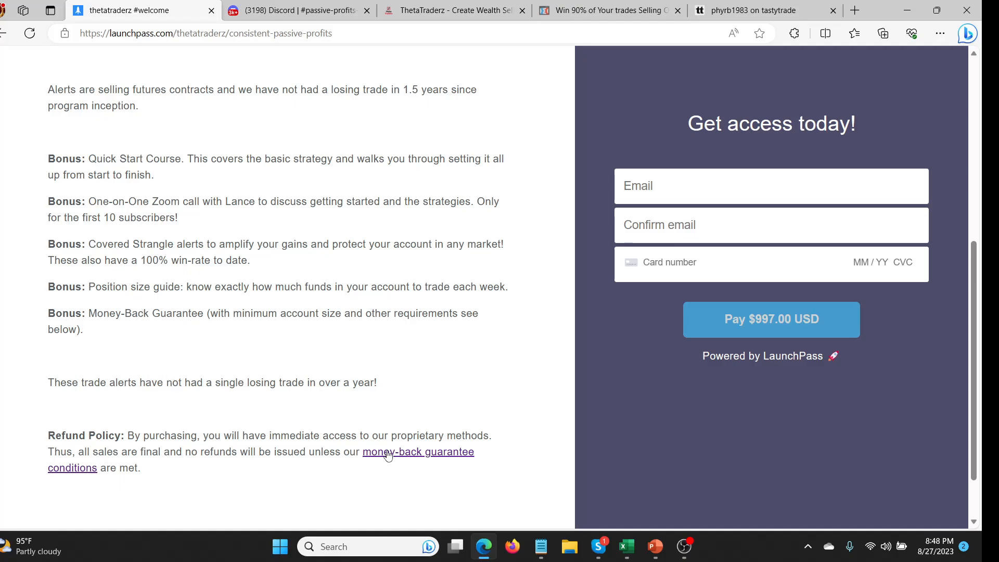
mouse_move(86, 477)
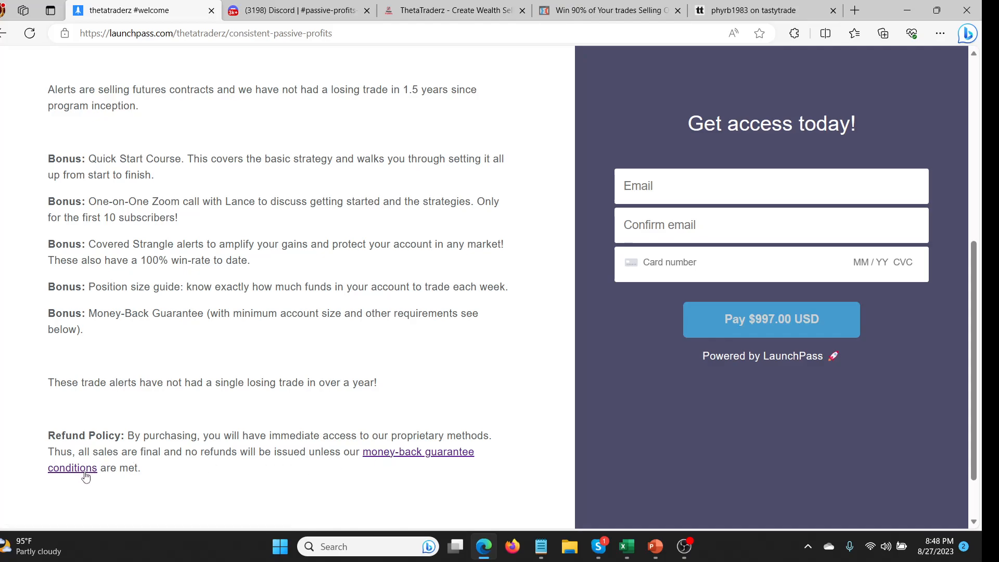
mouse_move(321, 439)
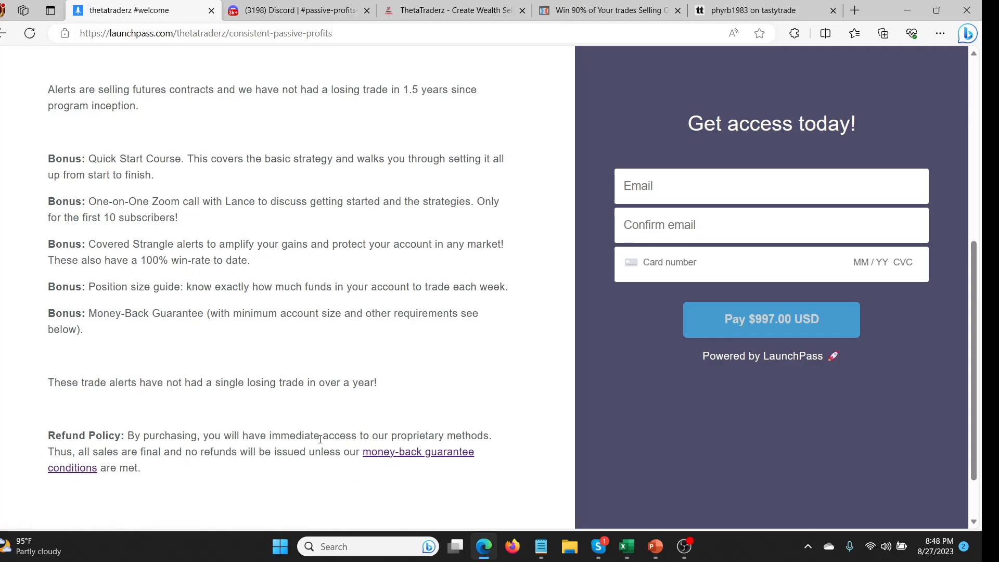
mouse_move(760, 343)
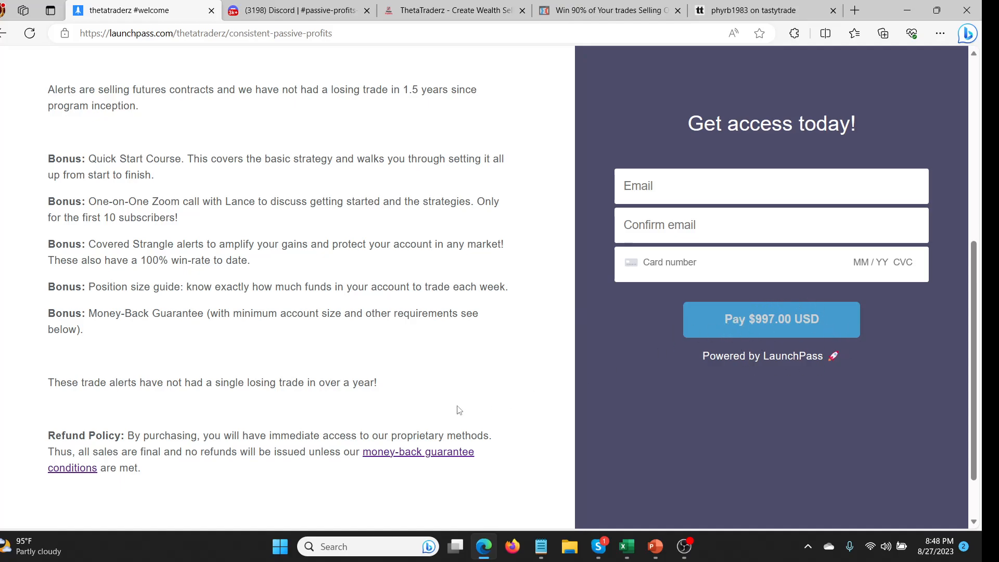
mouse_move(224, 483)
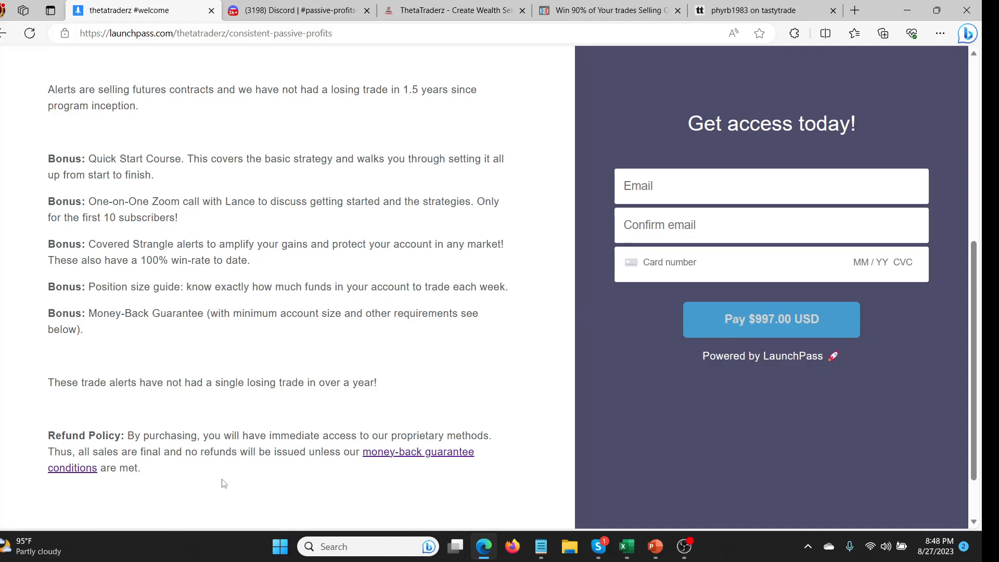
mouse_move(74, 479)
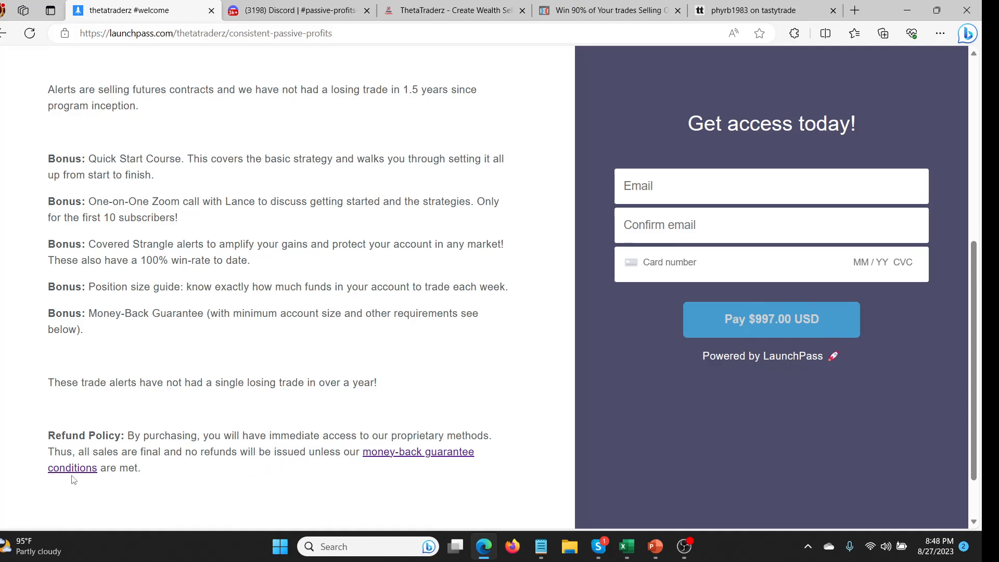
mouse_move(420, 465)
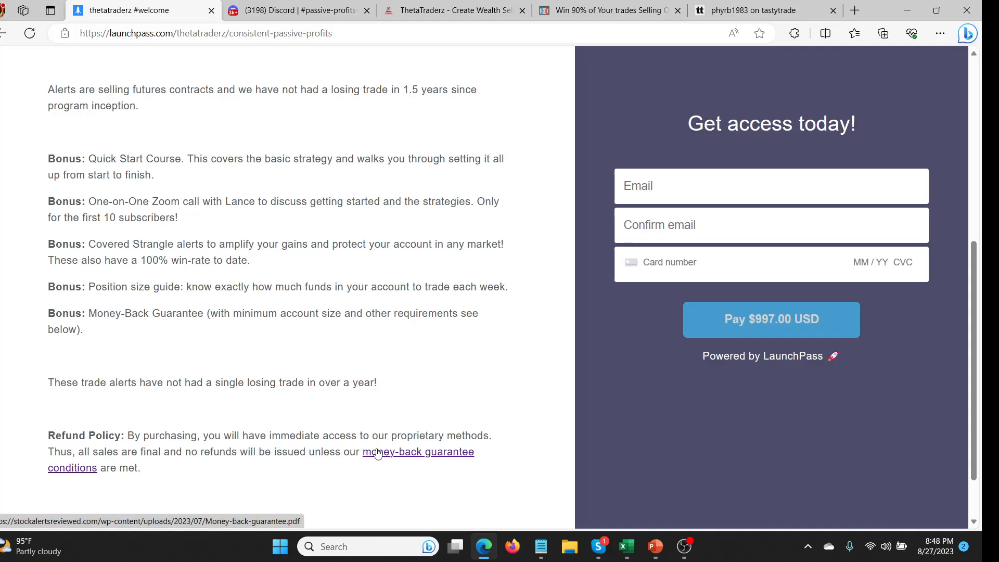
mouse_move(854, 351)
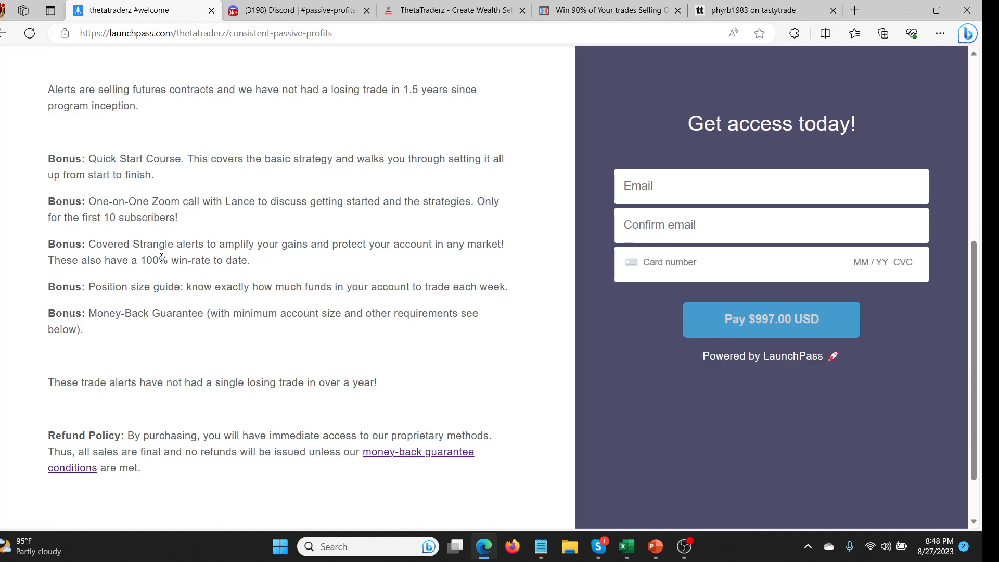
mouse_move(176, 271)
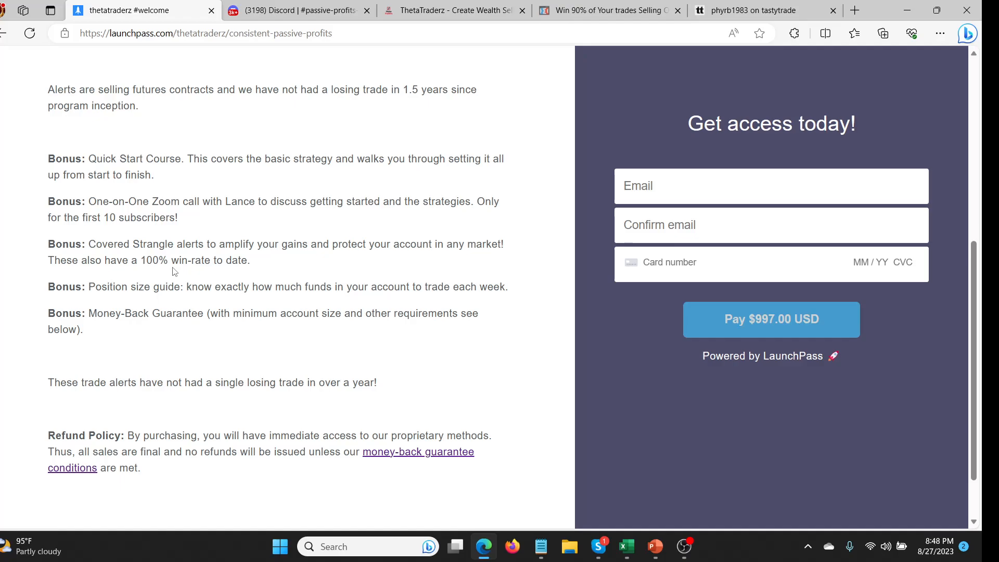
mouse_move(163, 273)
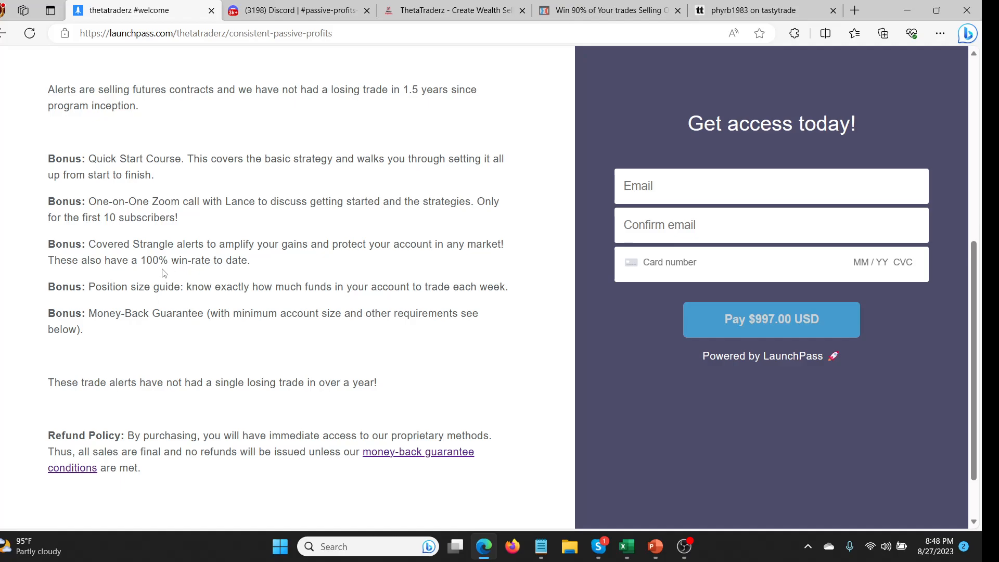
mouse_move(293, 26)
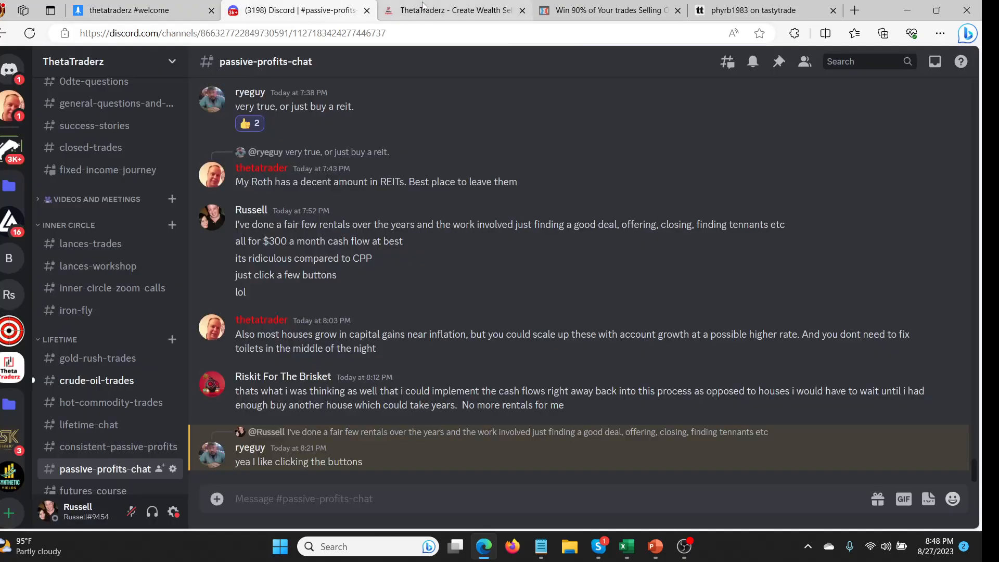
Scroll to the top of the ThetaTraderz homepage, then return to the Win 90% signup page
click(454, 10)
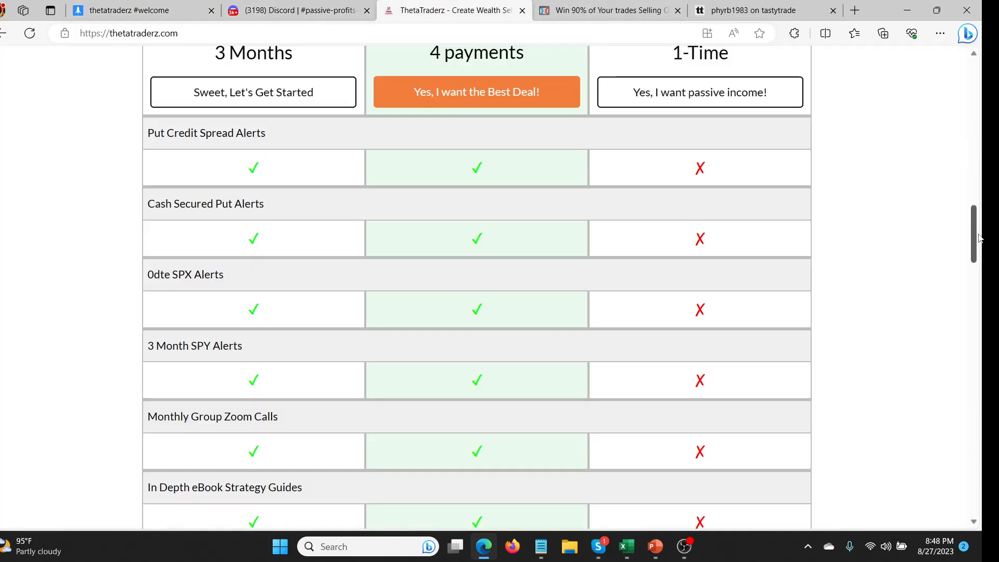
scroll(up, 3)
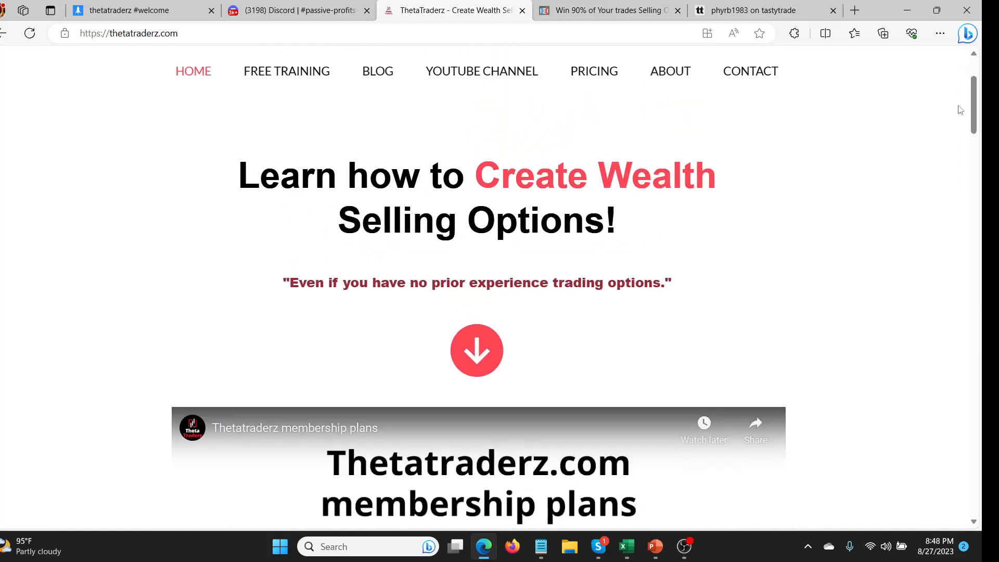
click(605, 11)
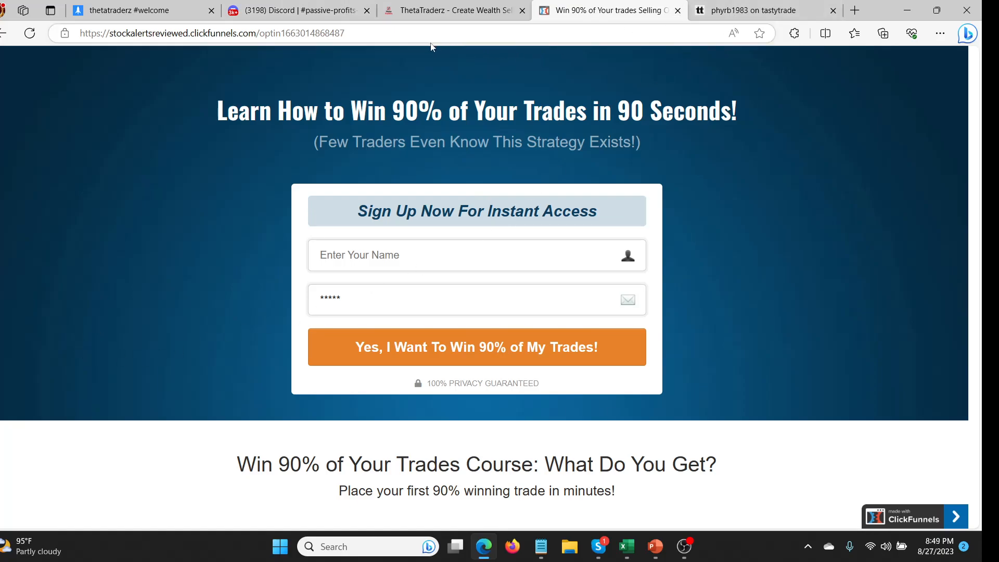
Switch to tastytrade positions showing /MESZ3, /MESU3 and /ESZ3 futures options
click(760, 11)
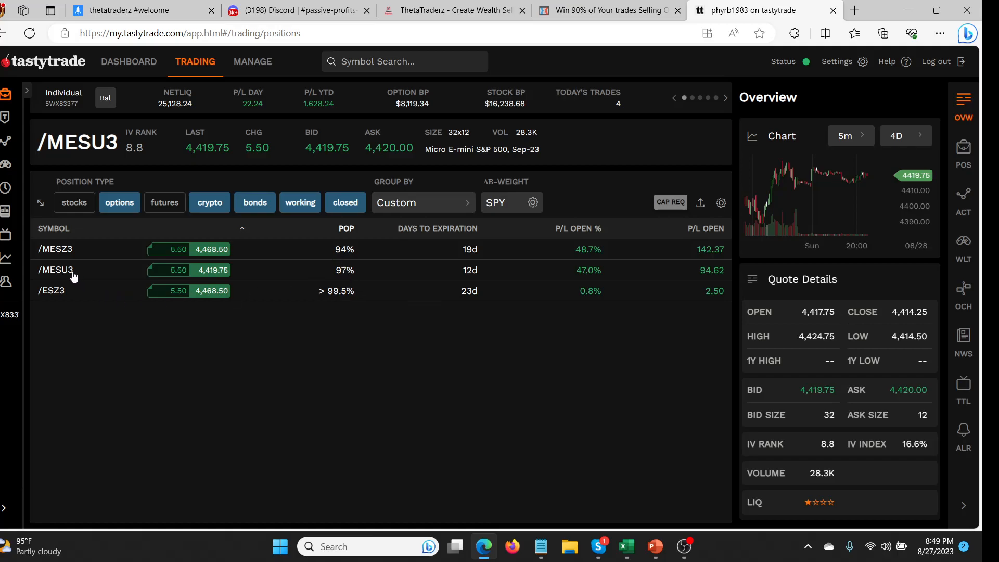
Expand the /MESU3 position into its Sep 1, Sep 8 and Sep 15 put legs
click(55, 269)
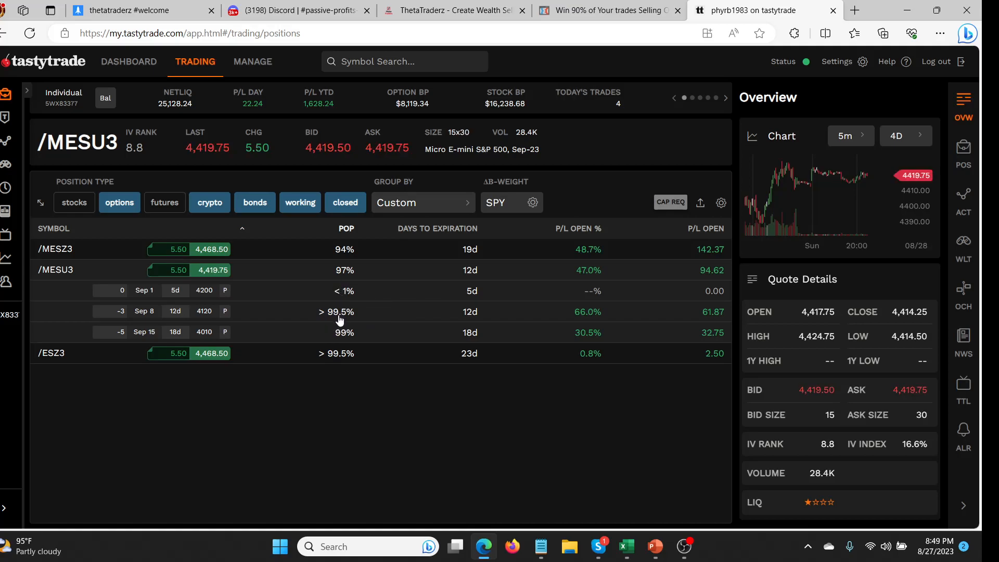
mouse_move(340, 321)
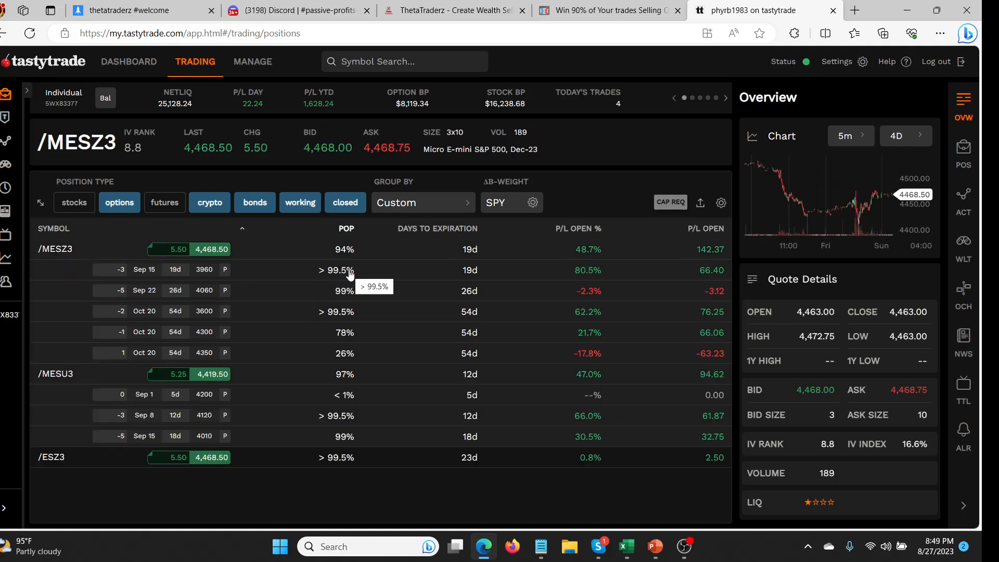
mouse_move(352, 319)
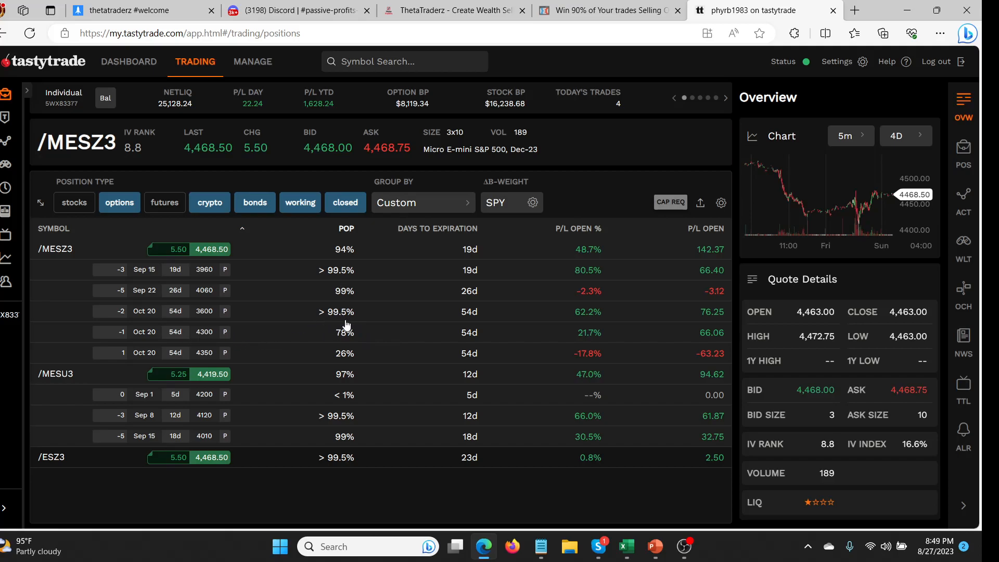
mouse_move(183, 343)
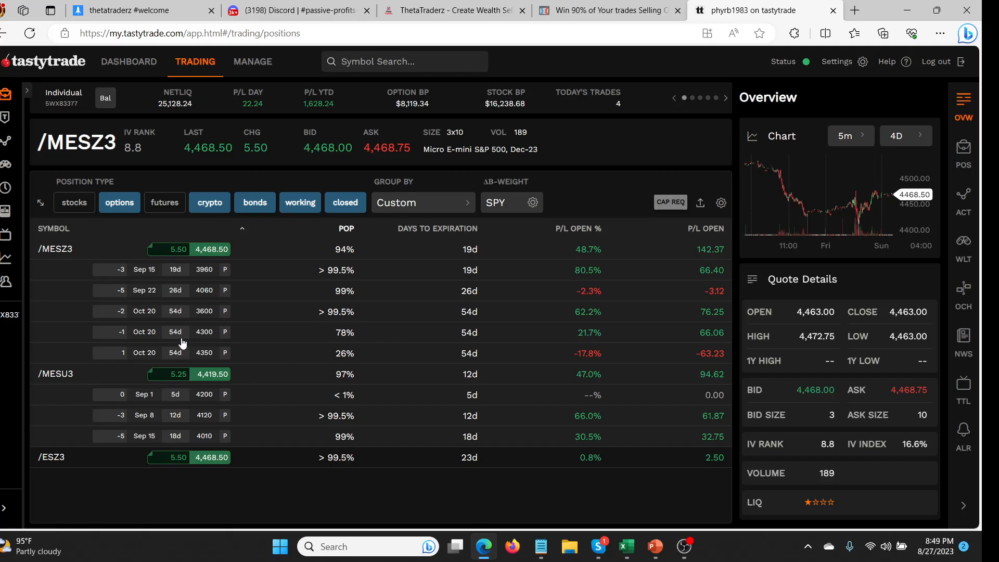
mouse_move(350, 346)
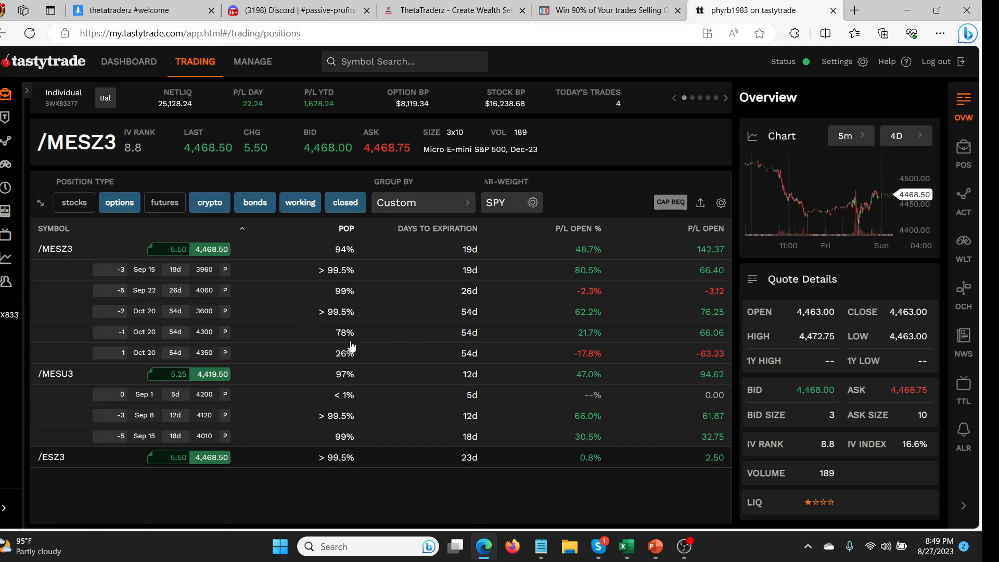